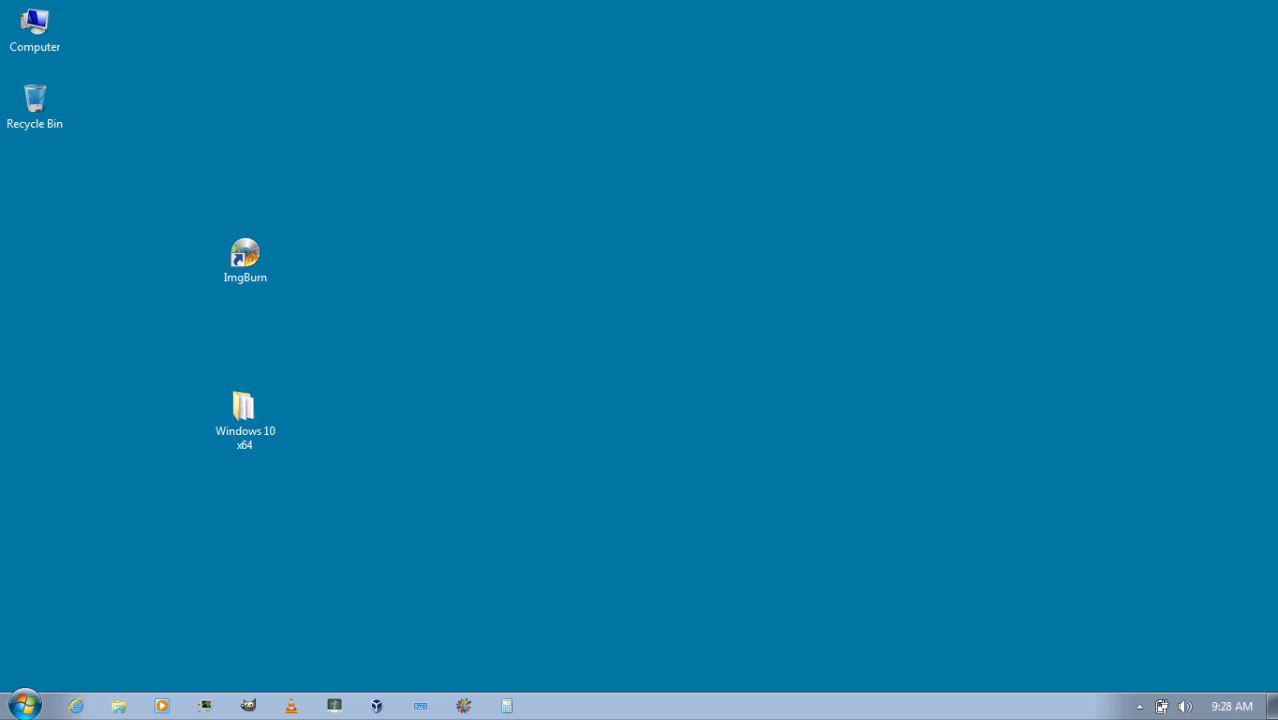
# - Review the extracted setup files inside the Windows 10 x64 desktop folder
pyautogui.click(244, 256)
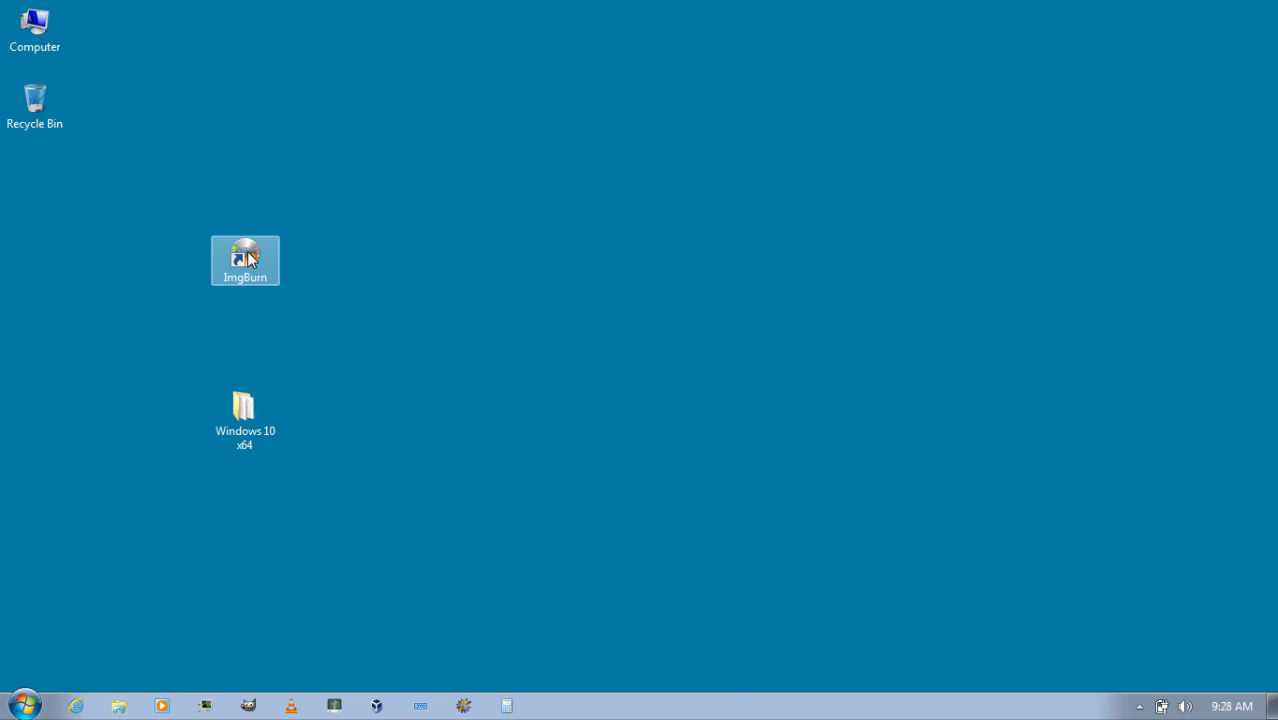
pyautogui.moveTo(304, 284)
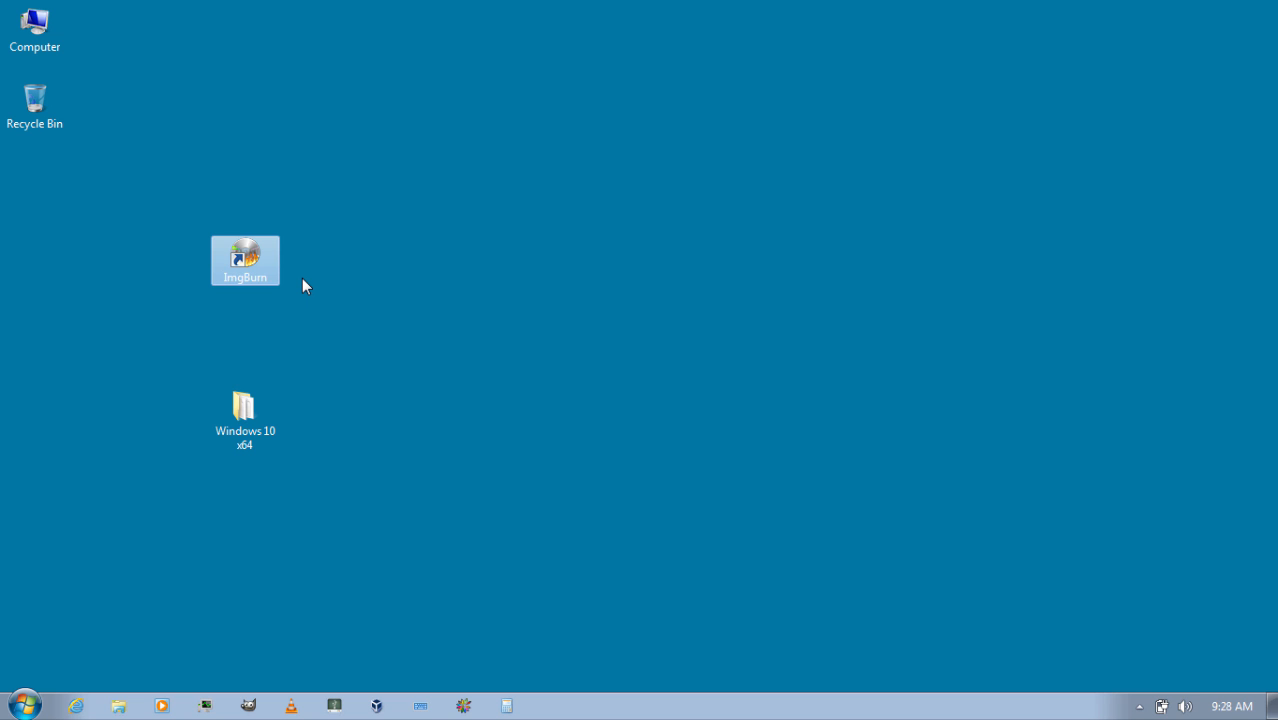
pyautogui.click(244, 410)
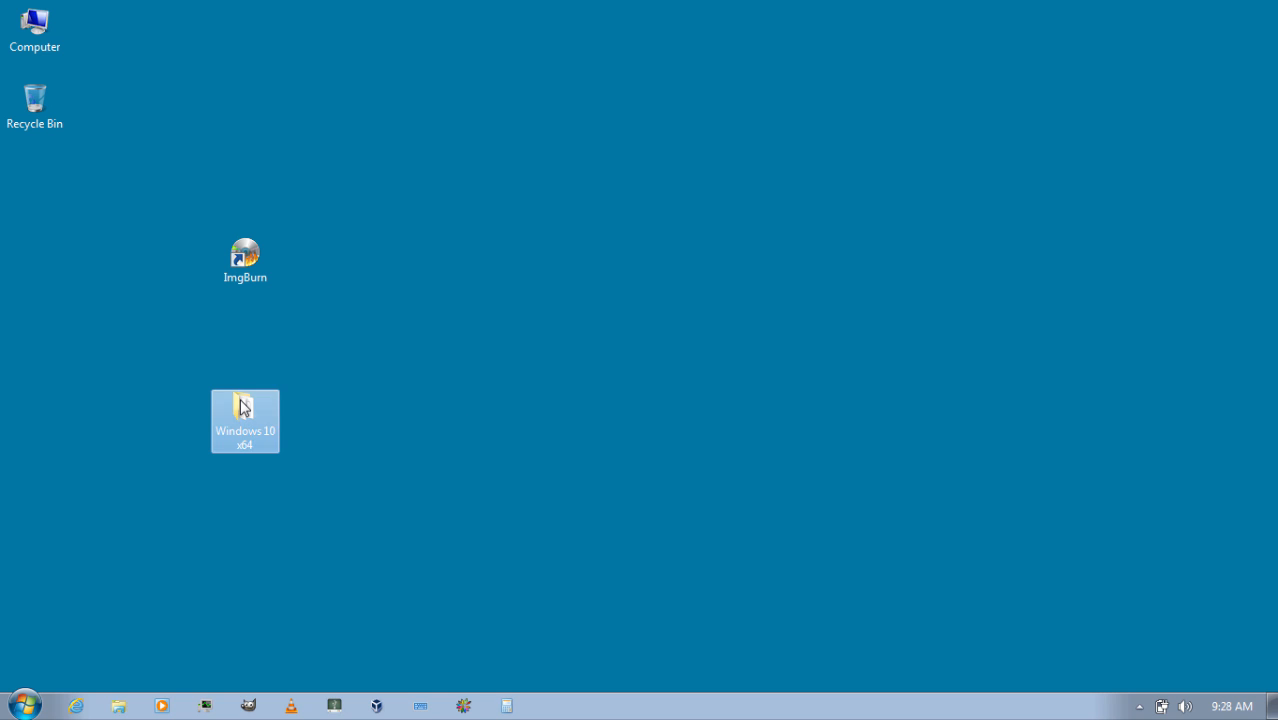
pyautogui.doubleClick(244, 420)
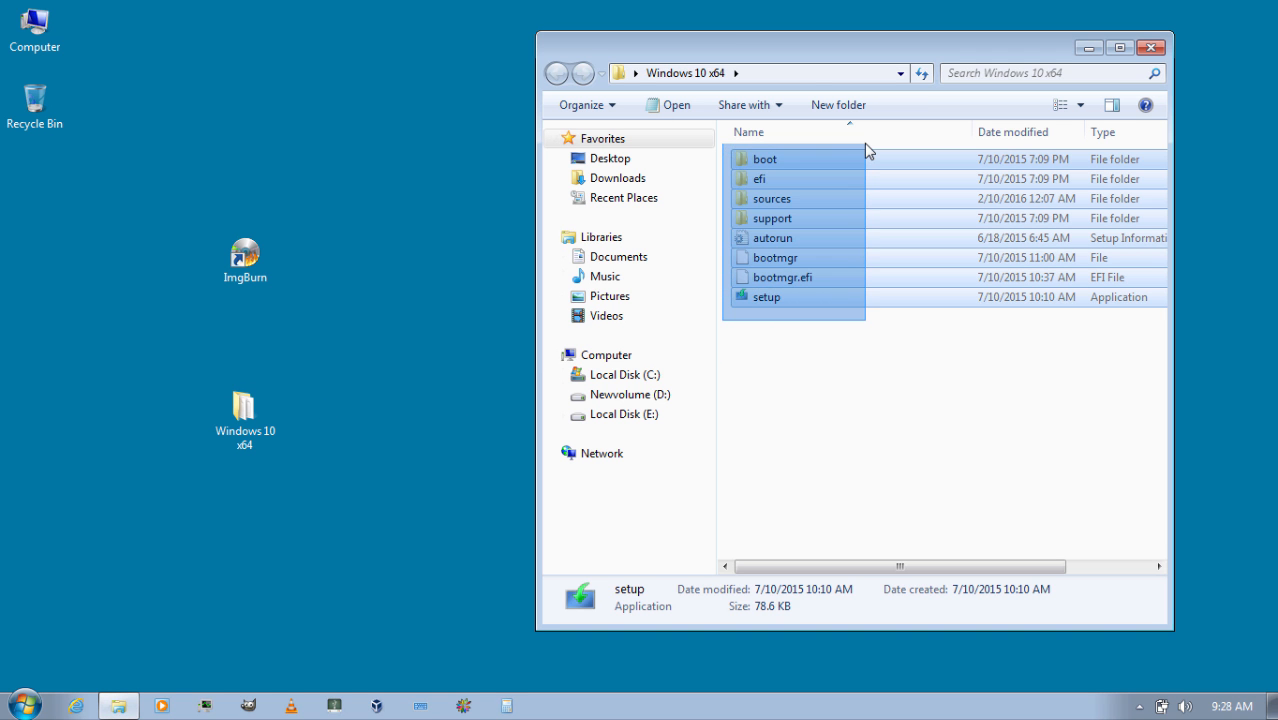
pyautogui.press('ctrl+a')
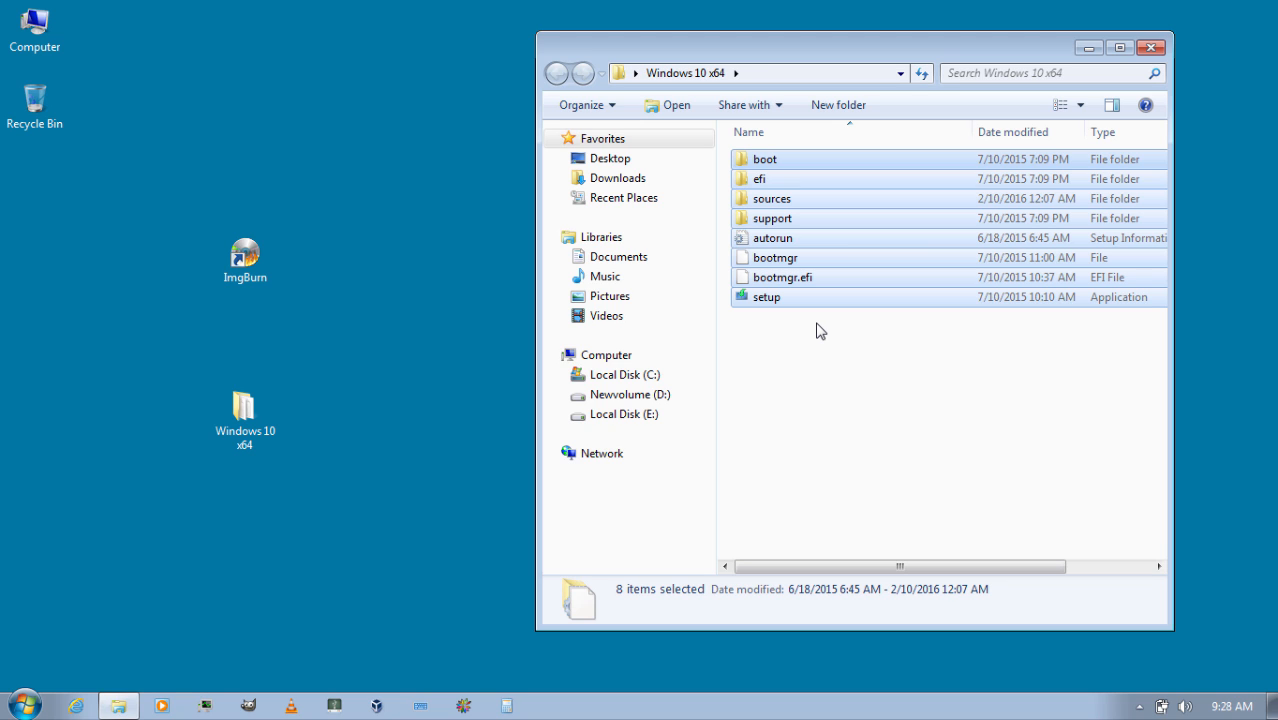
pyautogui.click(1152, 48)
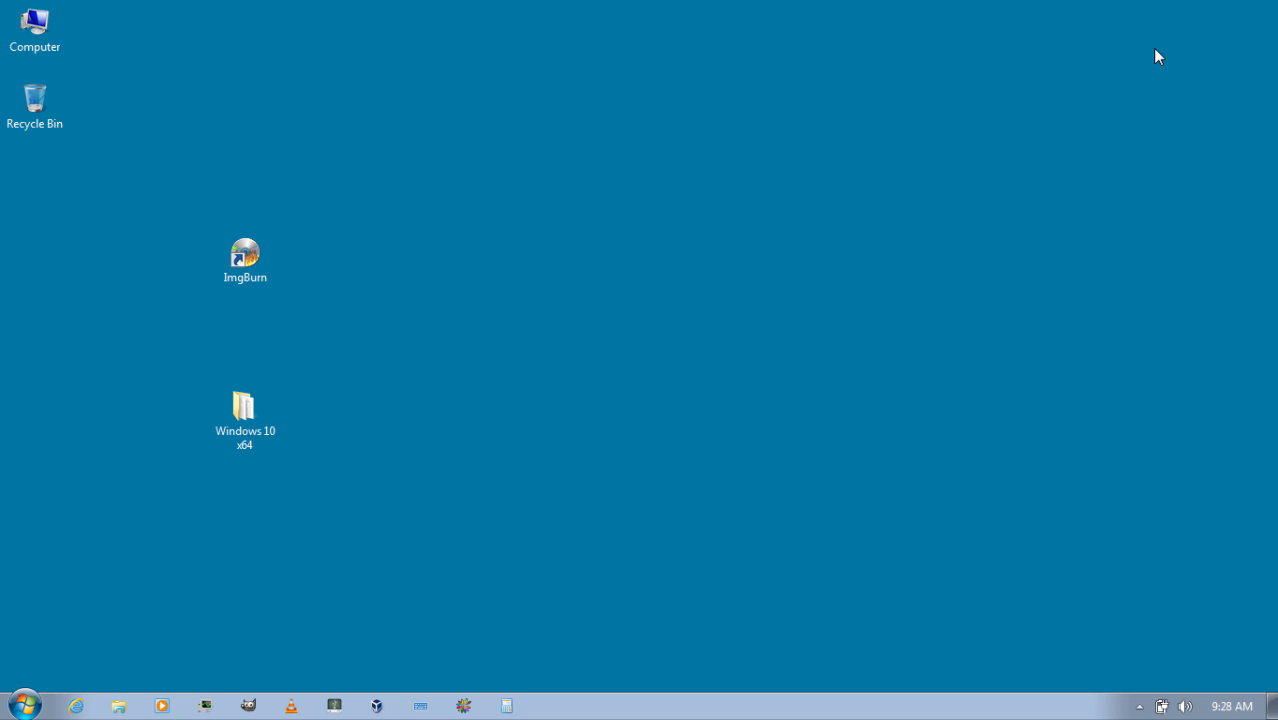
pyautogui.moveTo(308, 216)
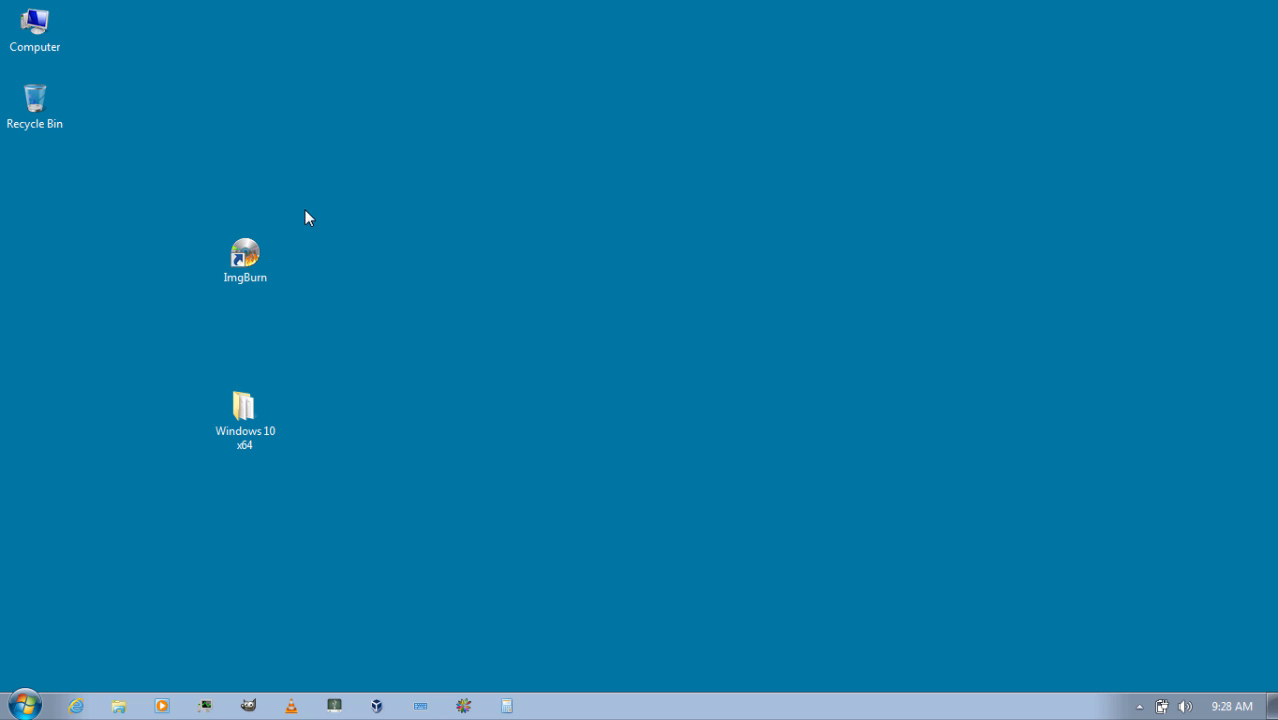
# - Launch ImgBurn in create-image-from-files/folders mode with Windows 10 x64 as the source folder
pyautogui.doubleClick(244, 258)
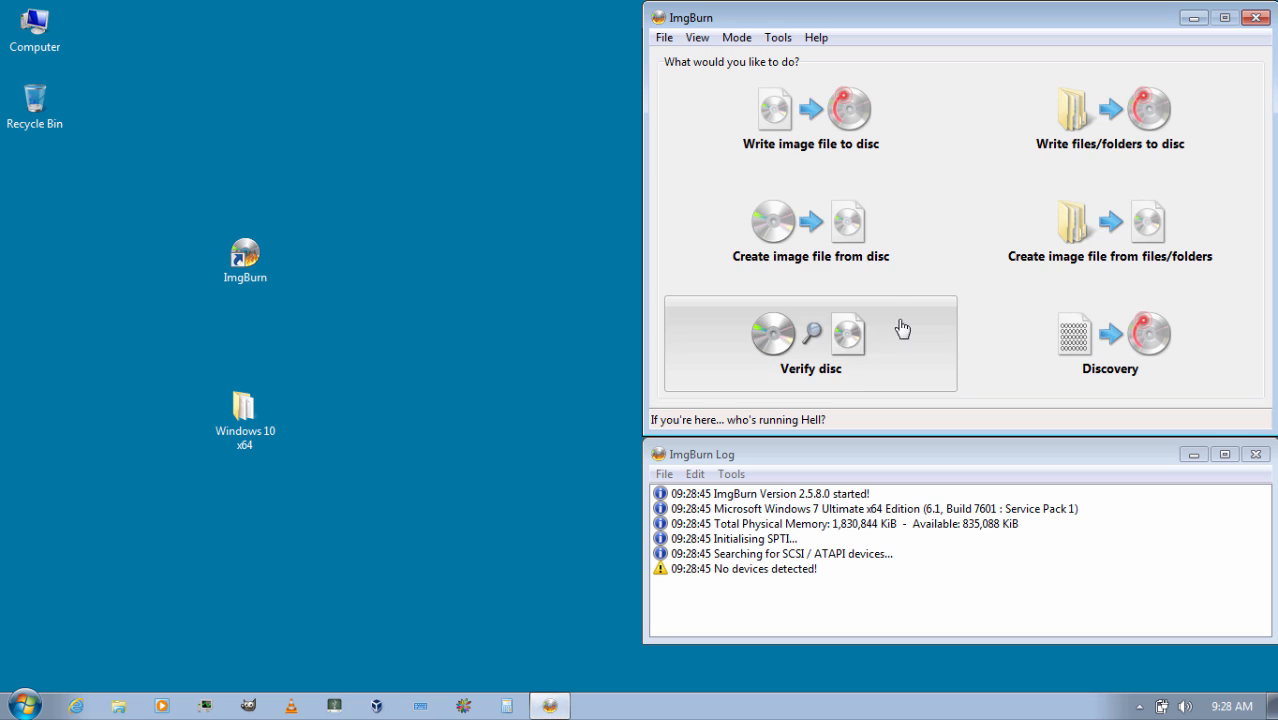
pyautogui.moveTo(1136, 276)
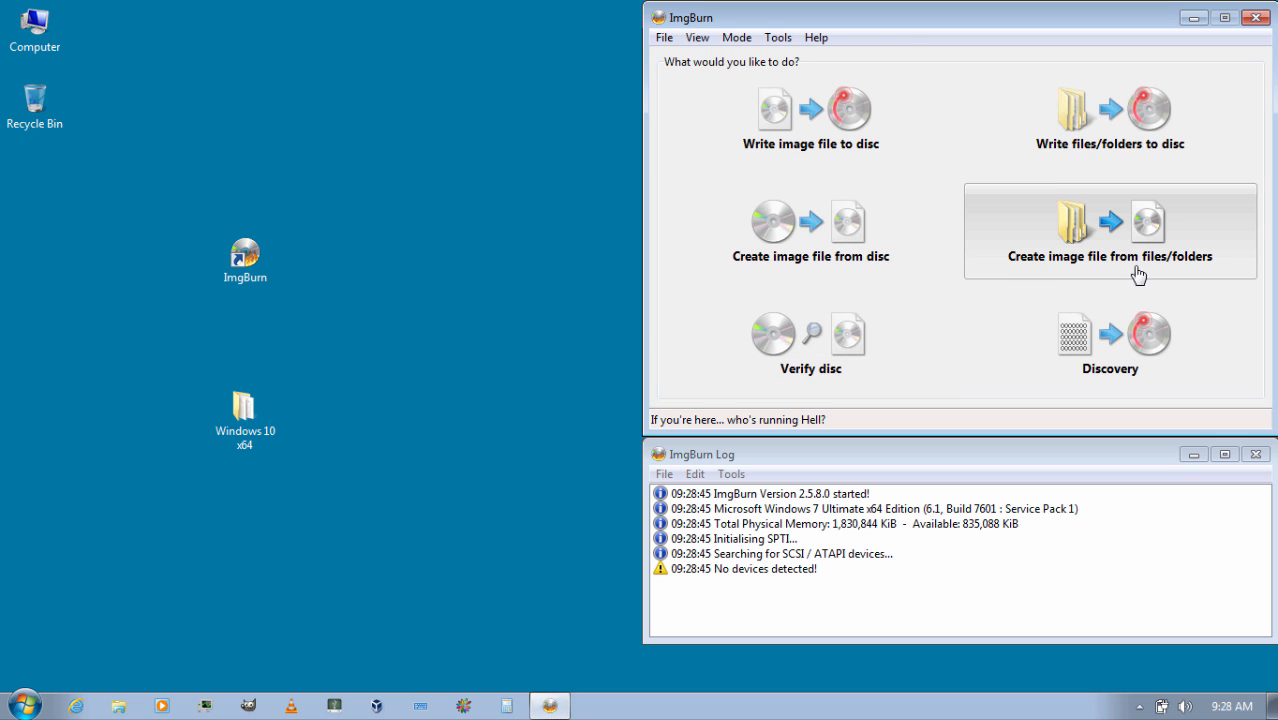
pyautogui.click(1108, 230)
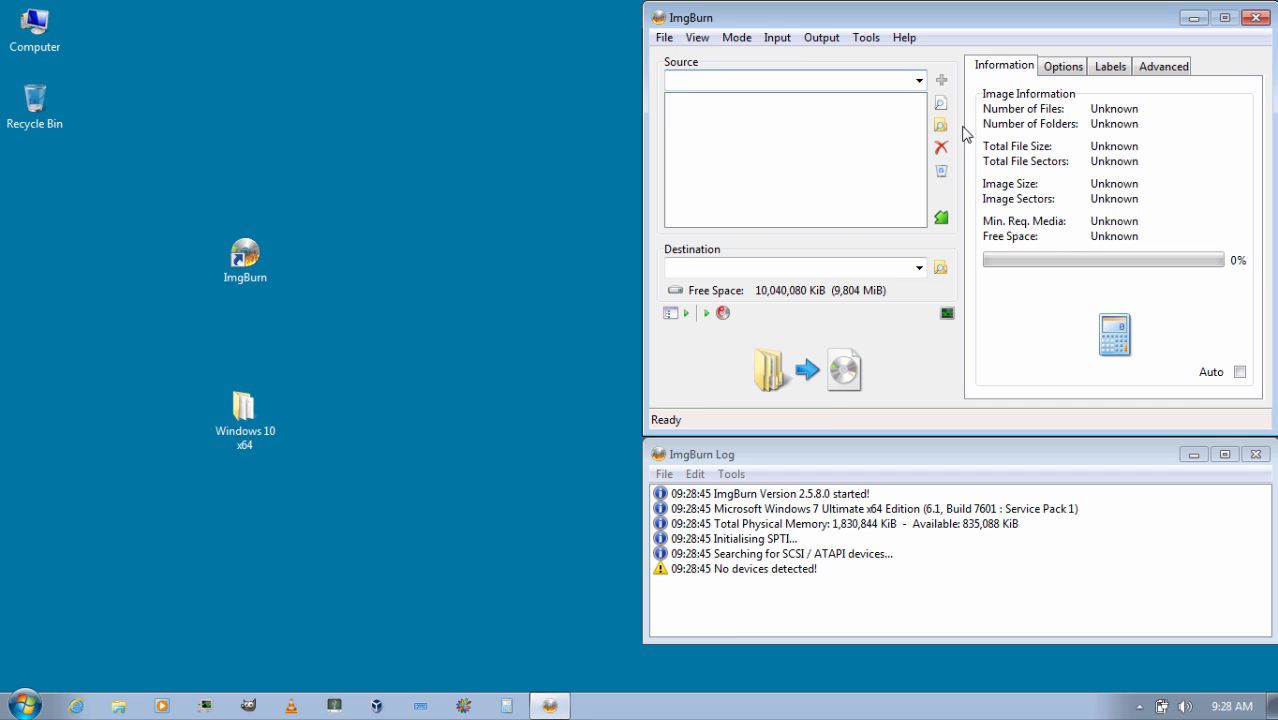
pyautogui.moveTo(942, 138)
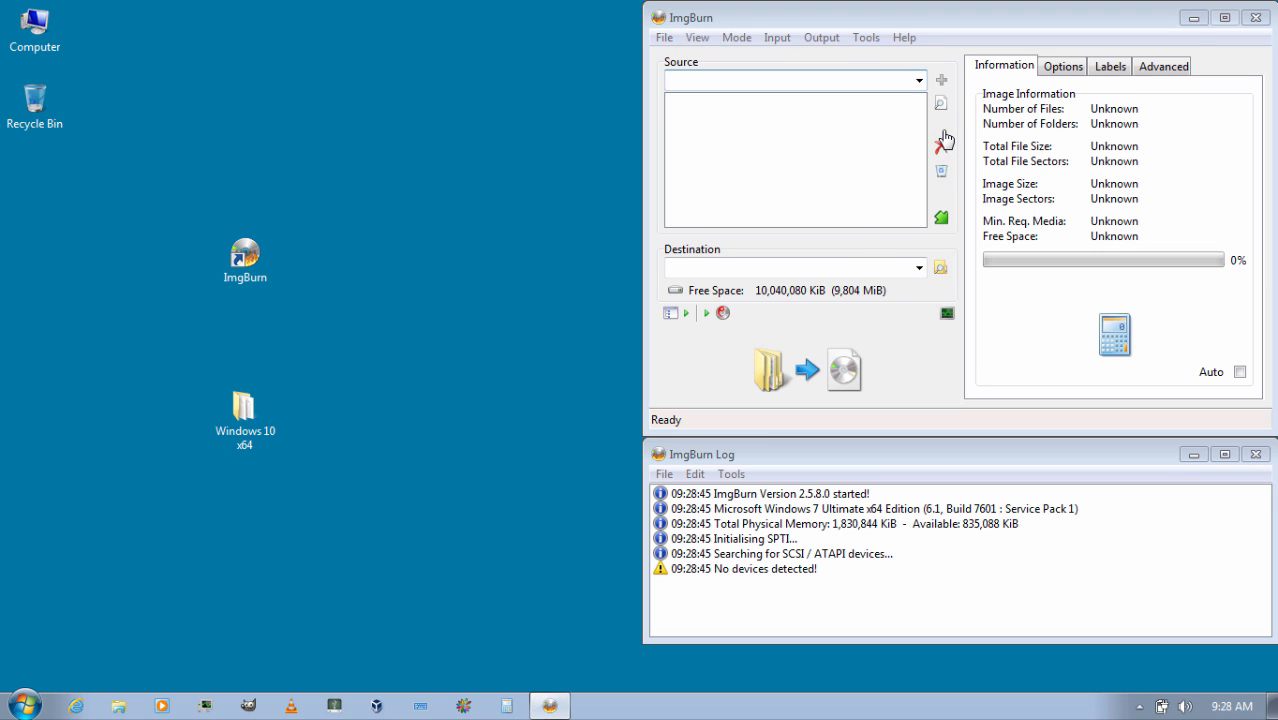
pyautogui.click(940, 102)
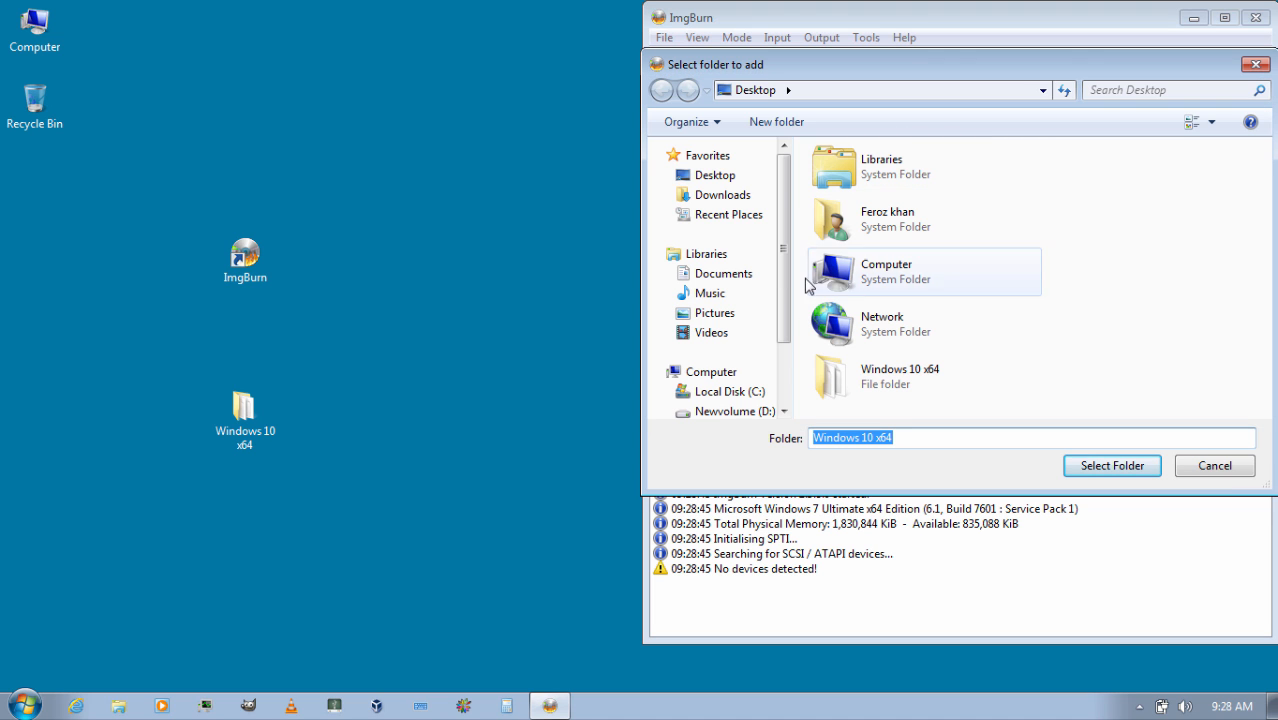
pyautogui.moveTo(850, 388)
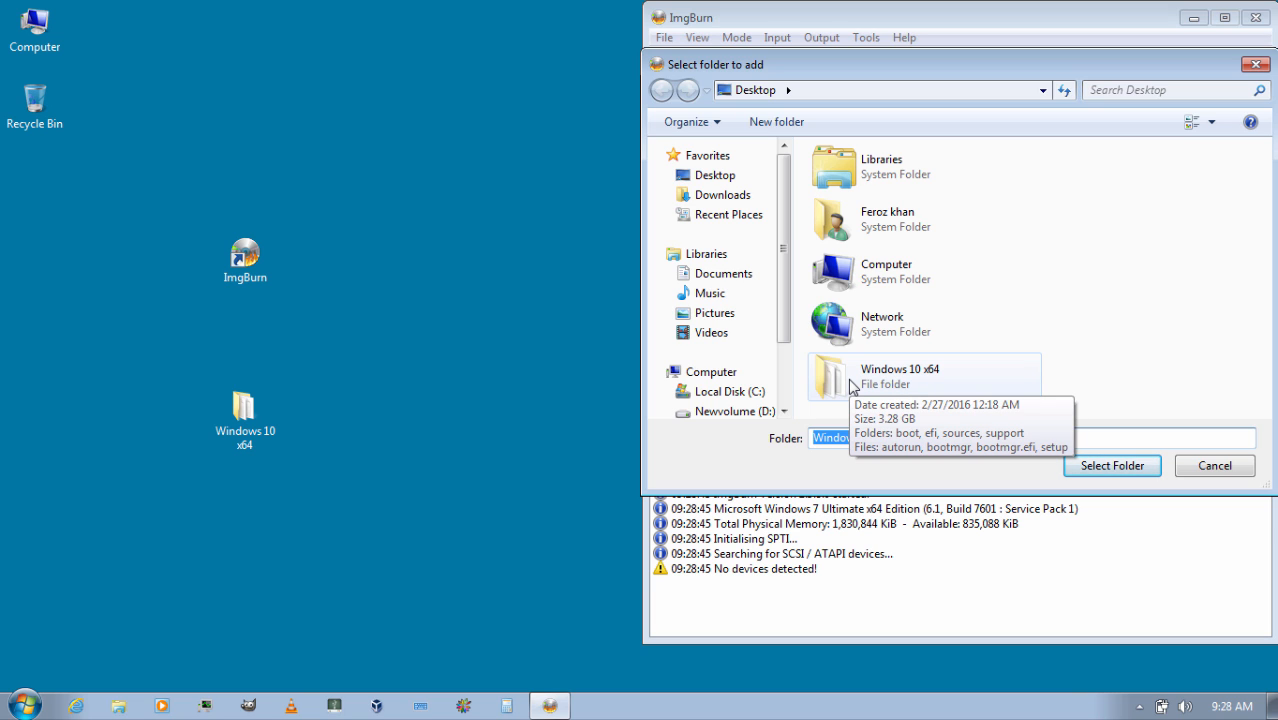
pyautogui.click(900, 376)
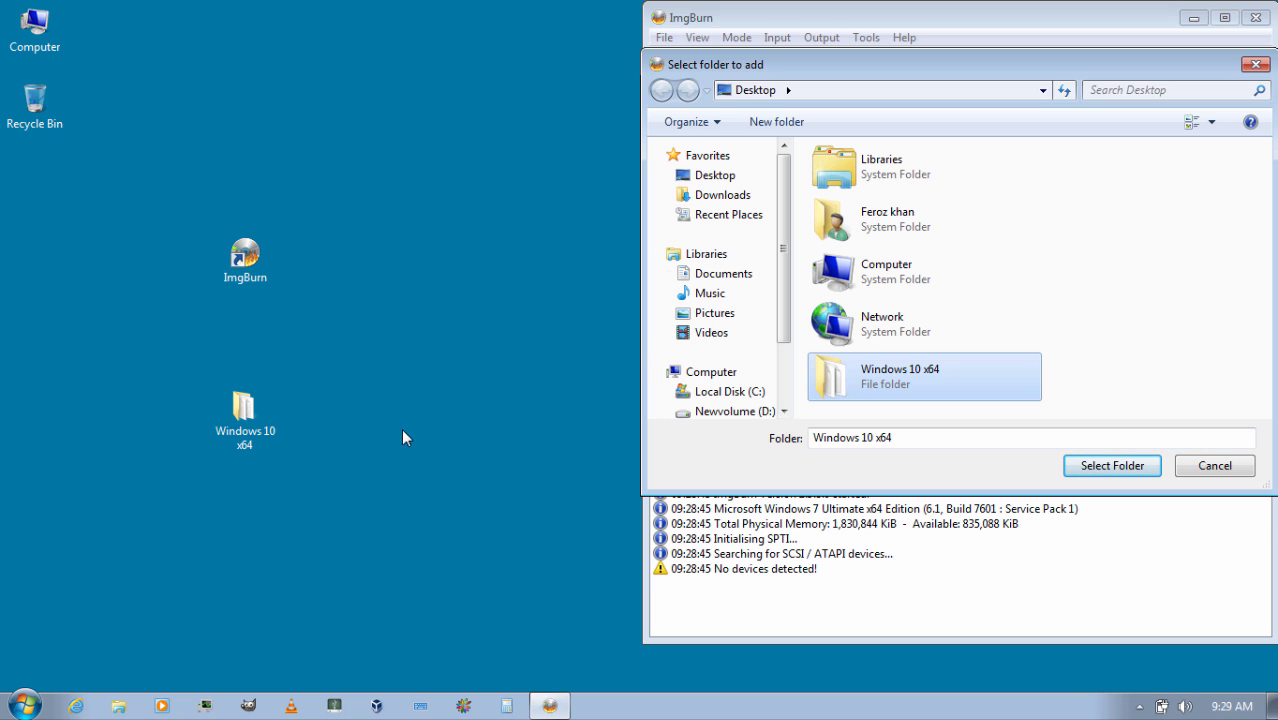
pyautogui.click(244, 410)
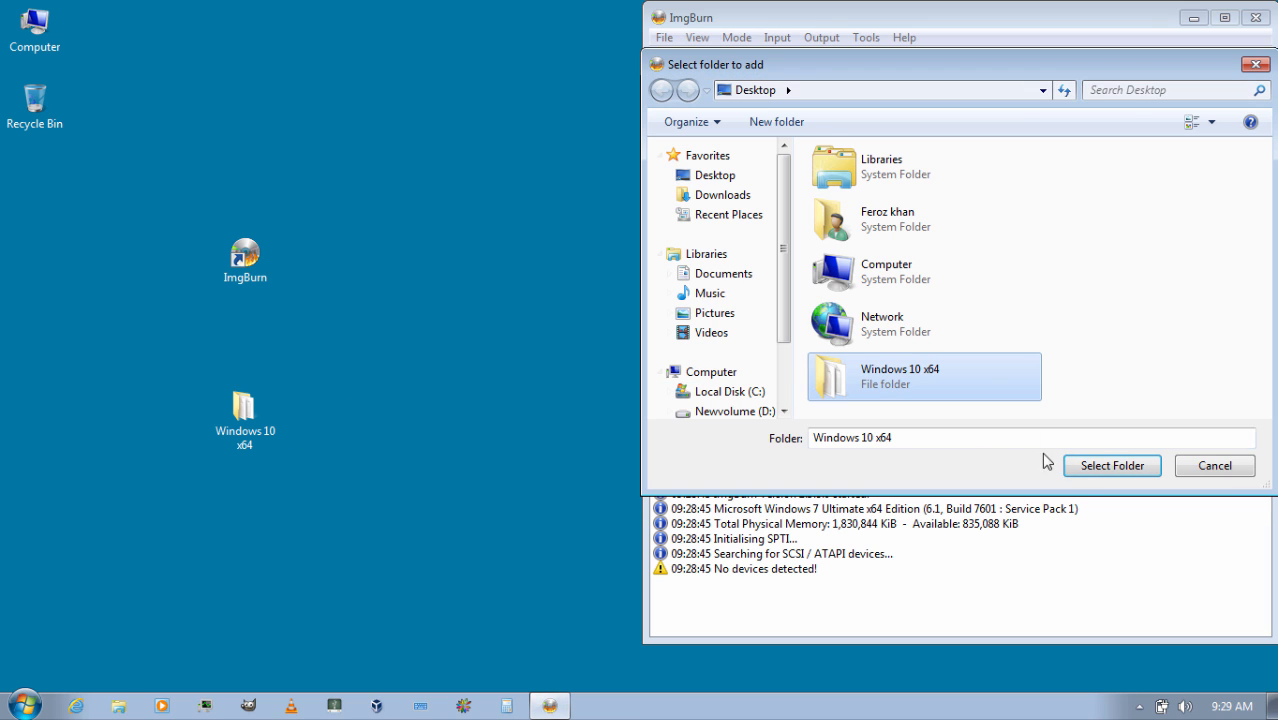
pyautogui.click(1112, 464)
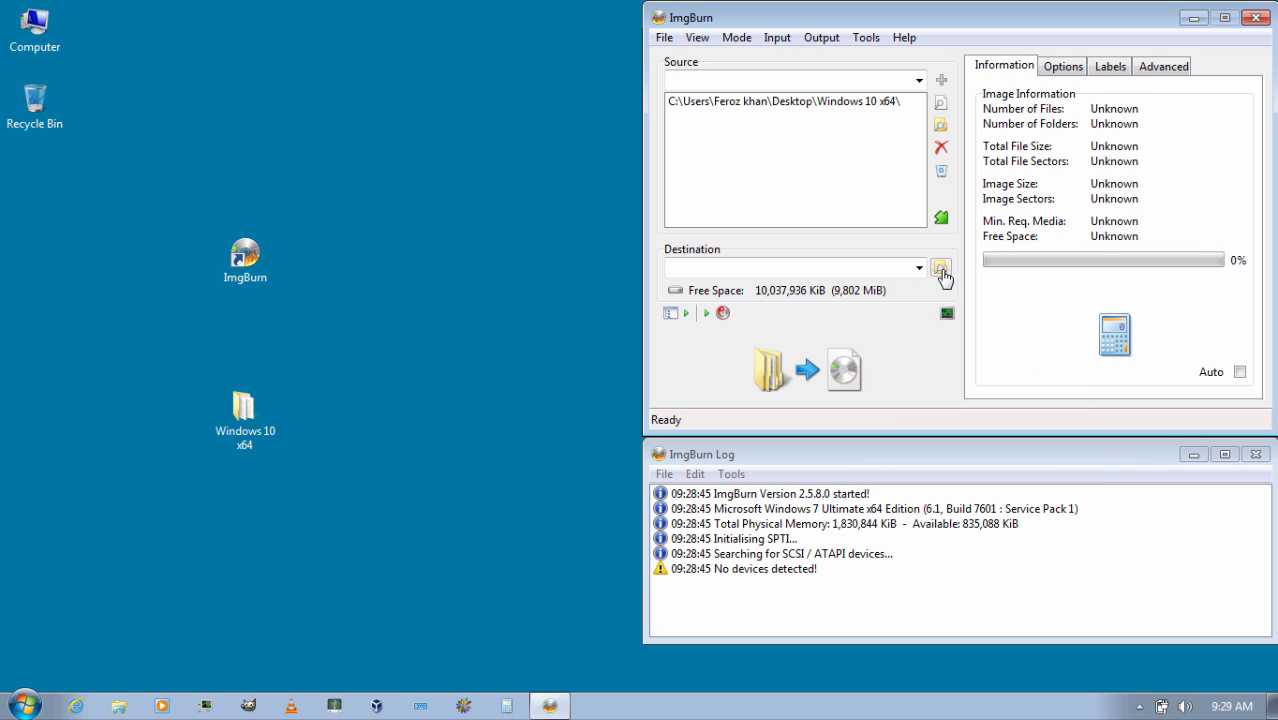
pyautogui.moveTo(940, 268)
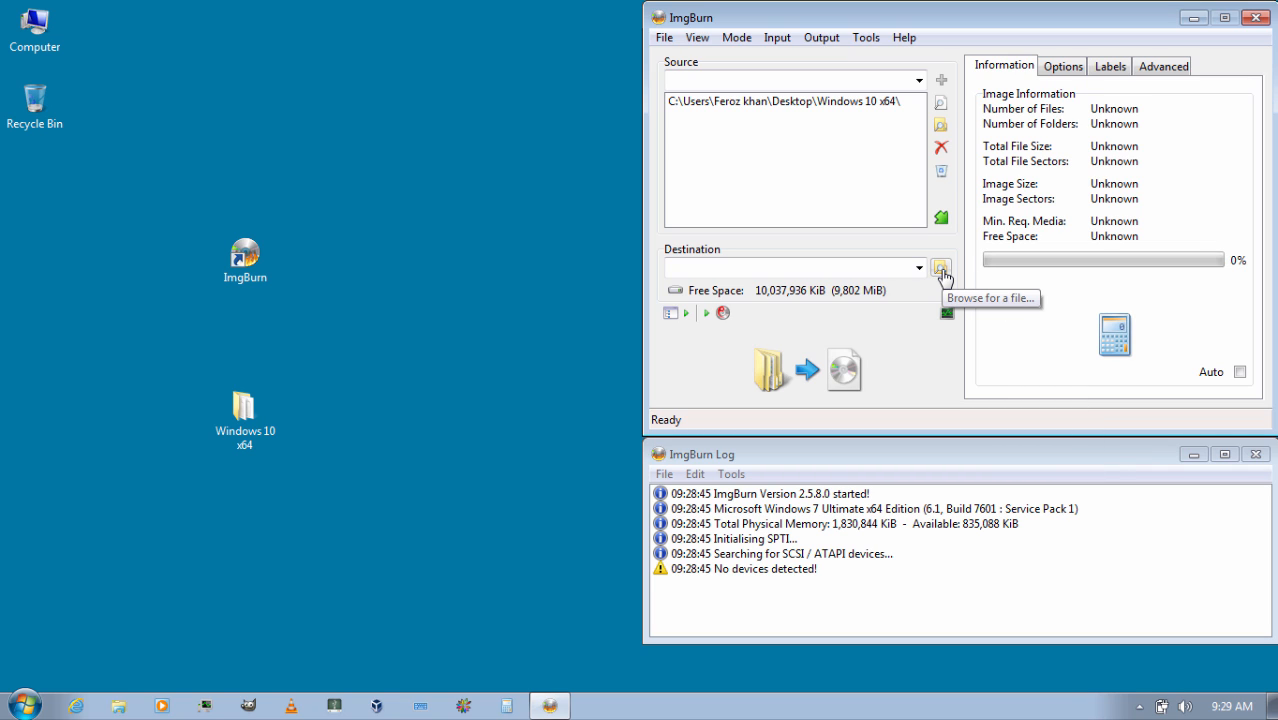
# - Set the destination image to Windows 10x64.iso on the desktop
pyautogui.click(940, 268)
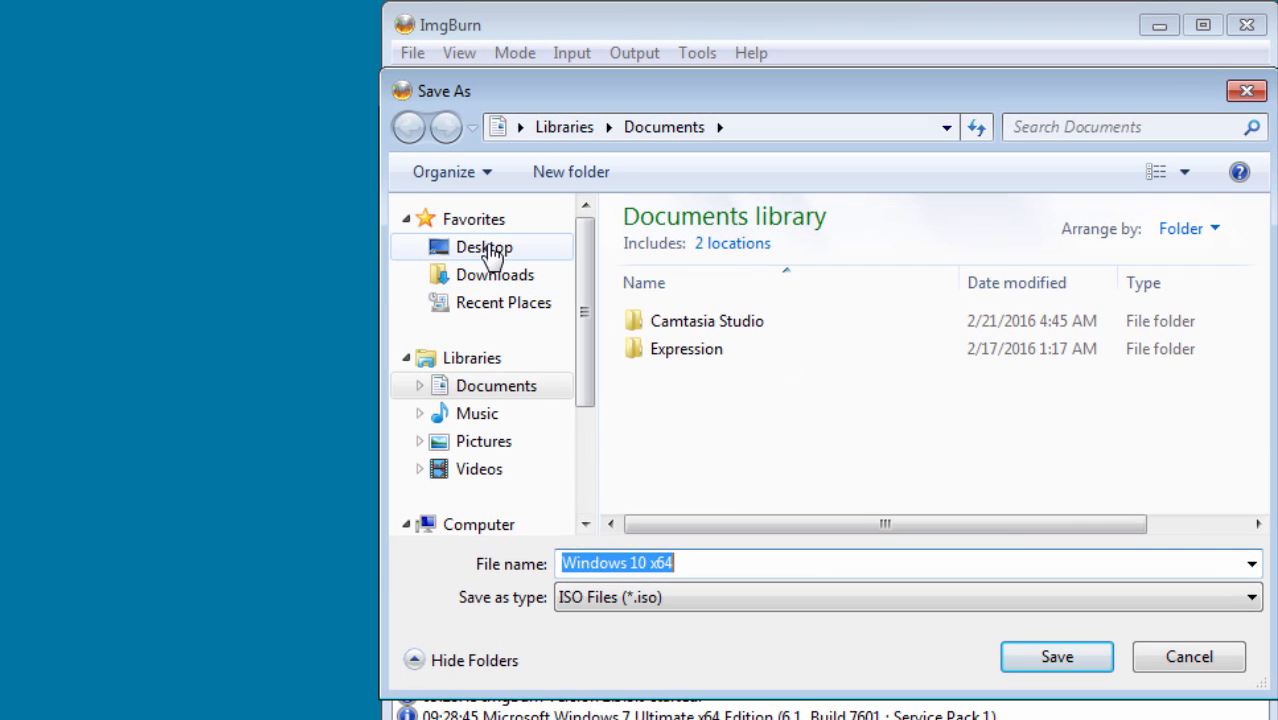
pyautogui.click(484, 248)
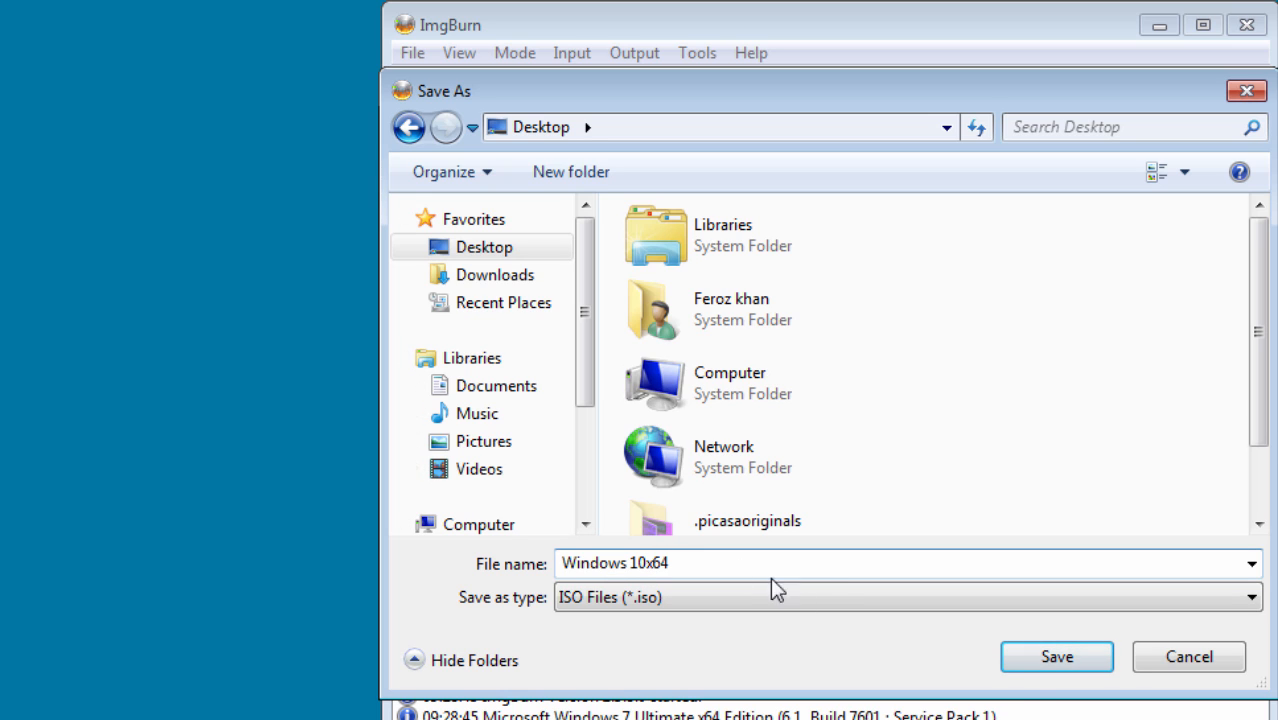
pyautogui.click(1056, 656)
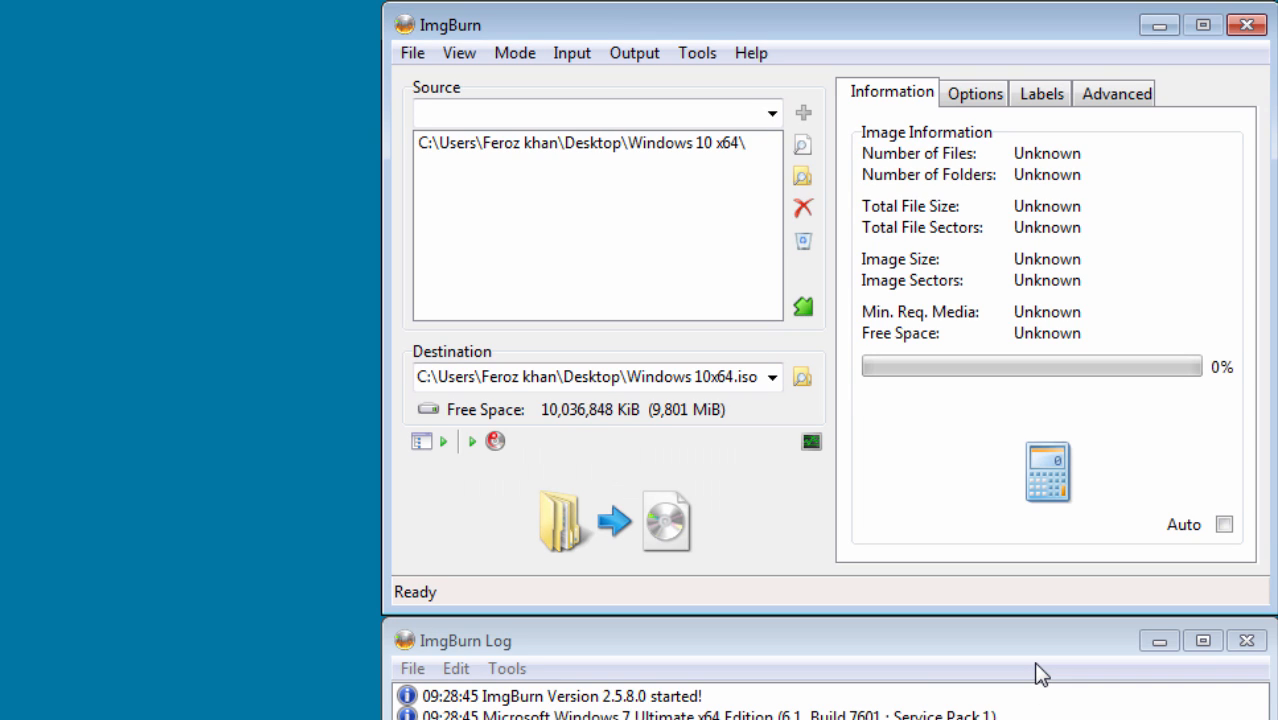
pyautogui.moveTo(1116, 94)
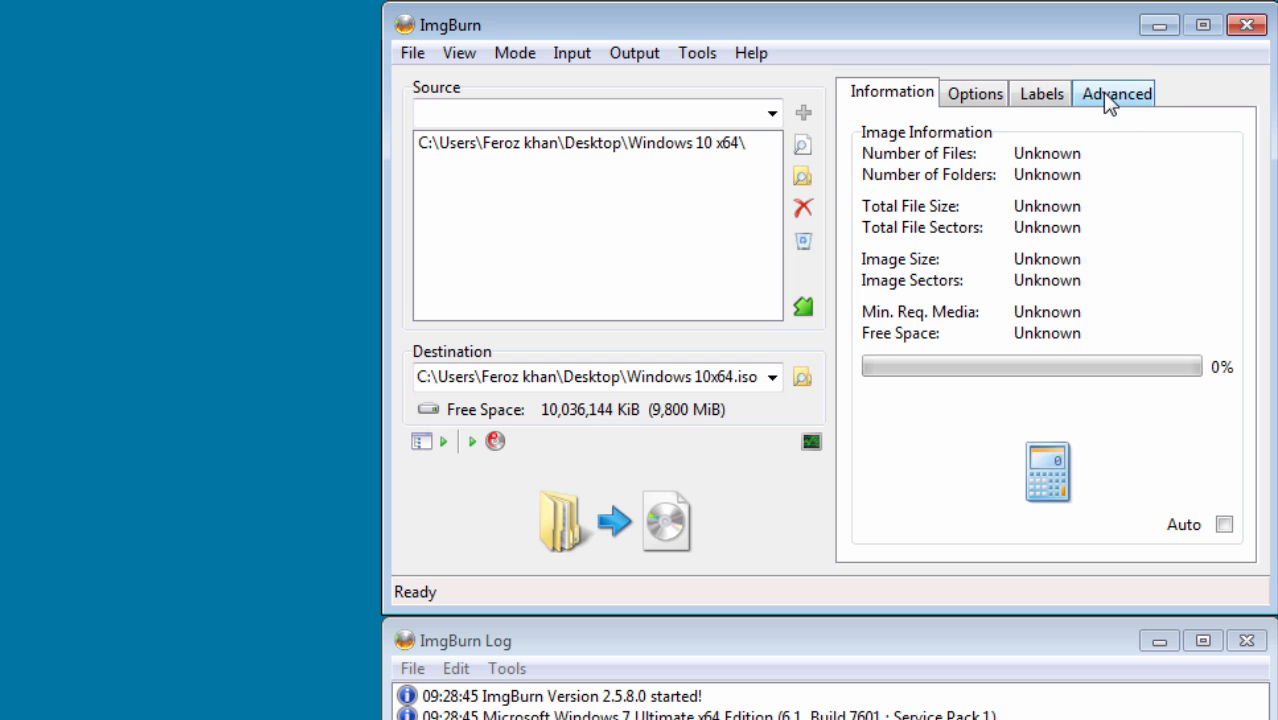
# - Enable Make Image Bootable in the Advanced > Bootable Disc settings
pyautogui.click(1114, 94)
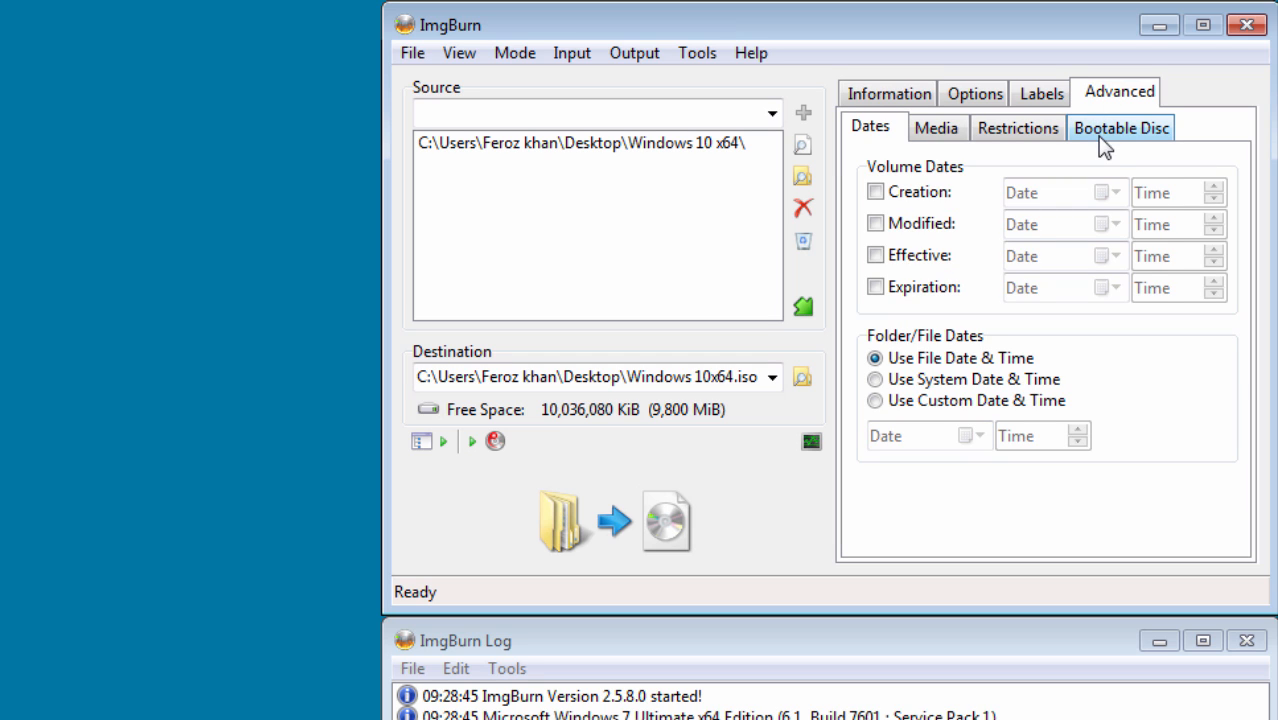
pyautogui.click(1120, 128)
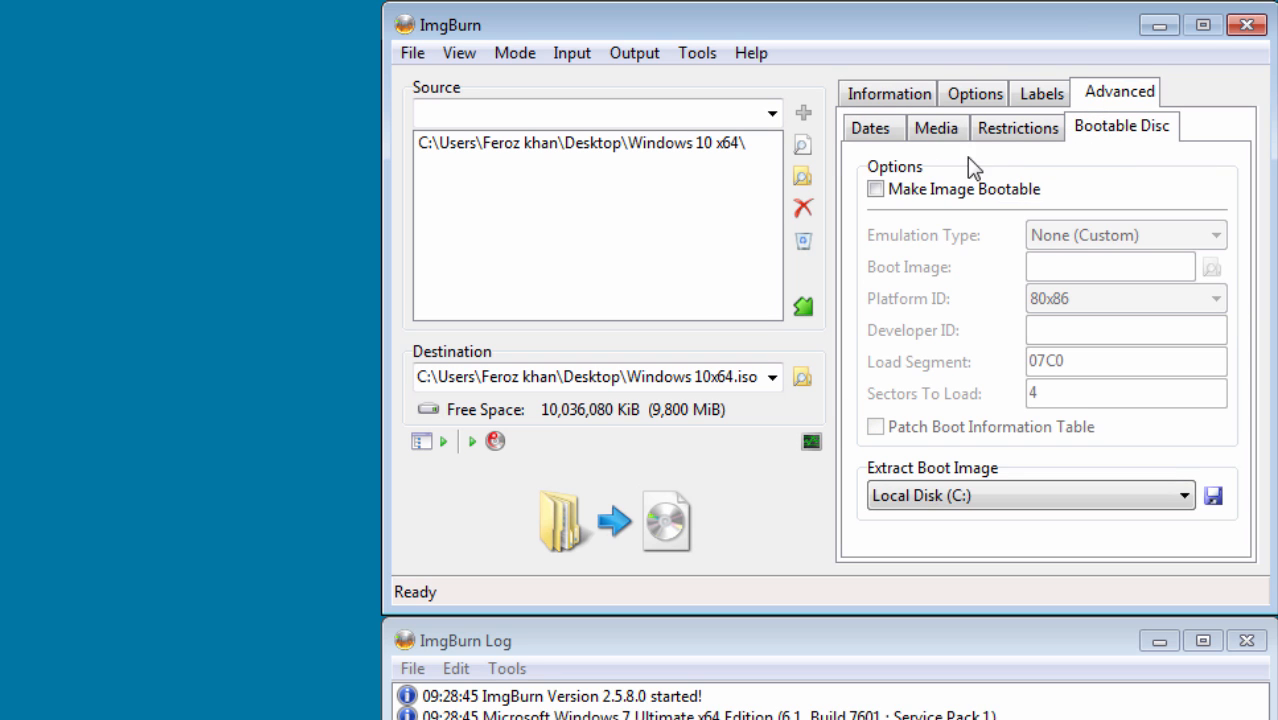
pyautogui.click(876, 188)
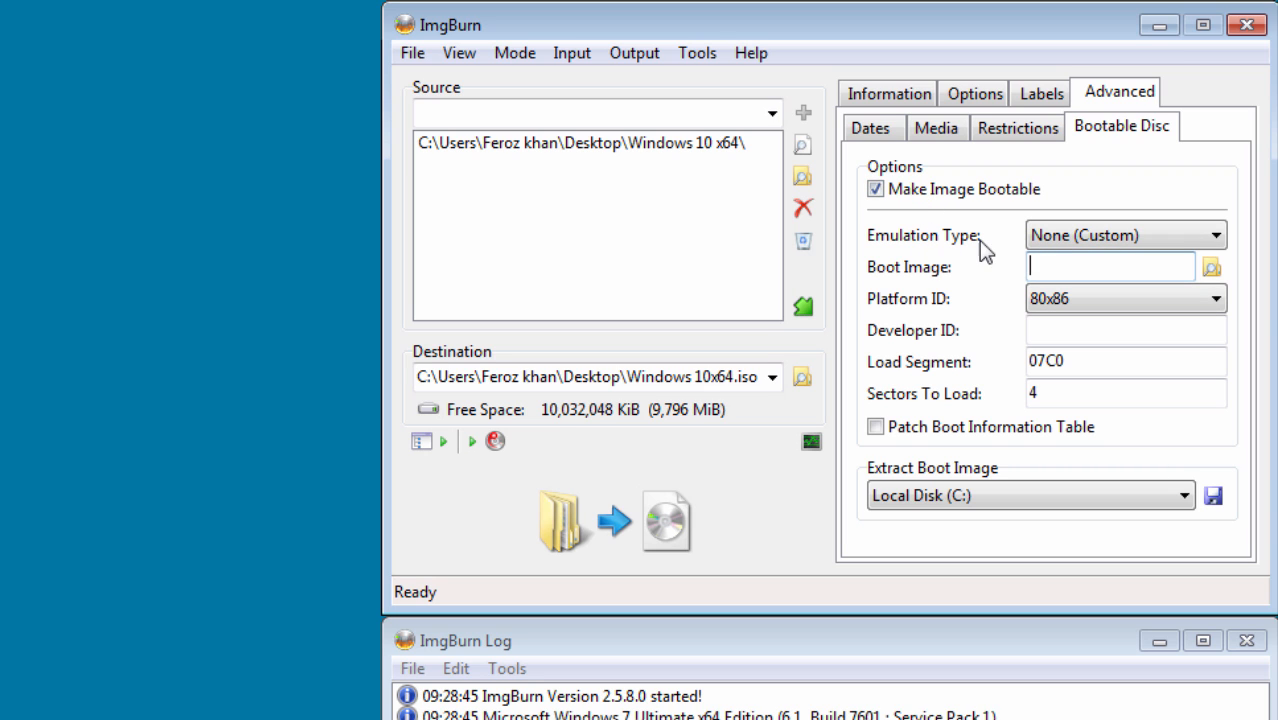
pyautogui.moveTo(944, 260)
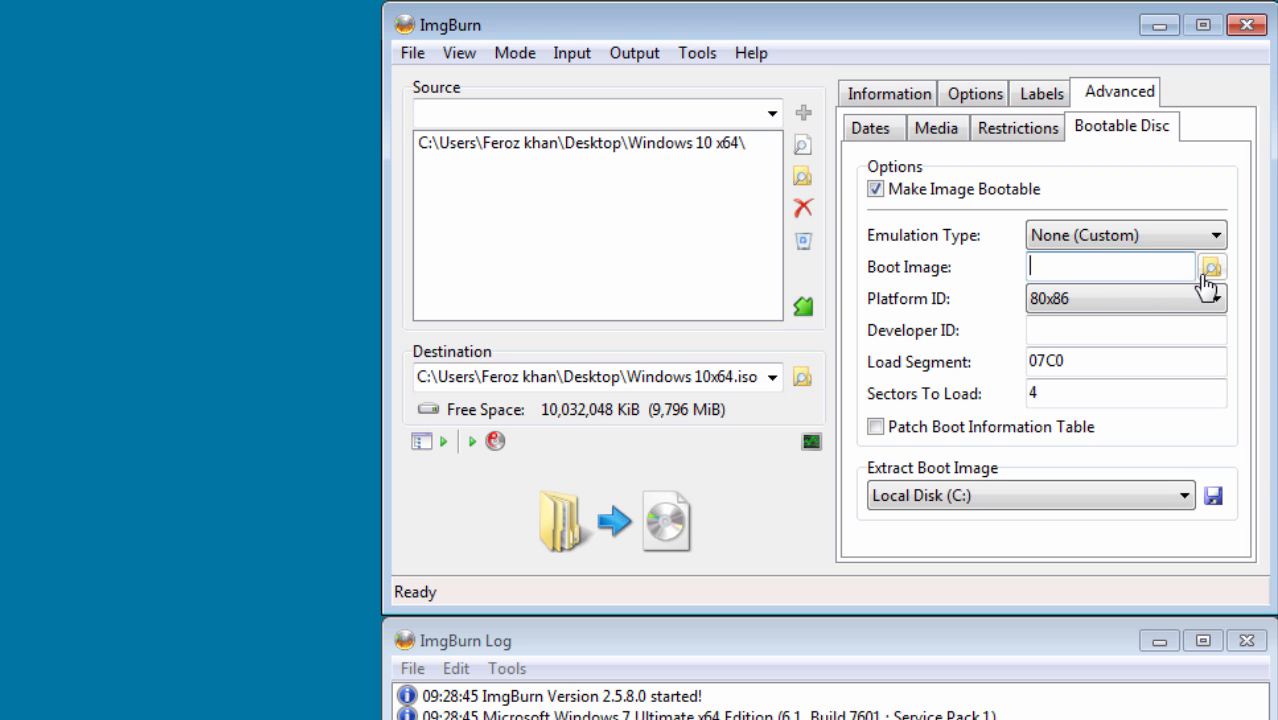
# - Set the boot image to etfsboot from the Windows 10 x64 boot folder
pyautogui.click(1212, 268)
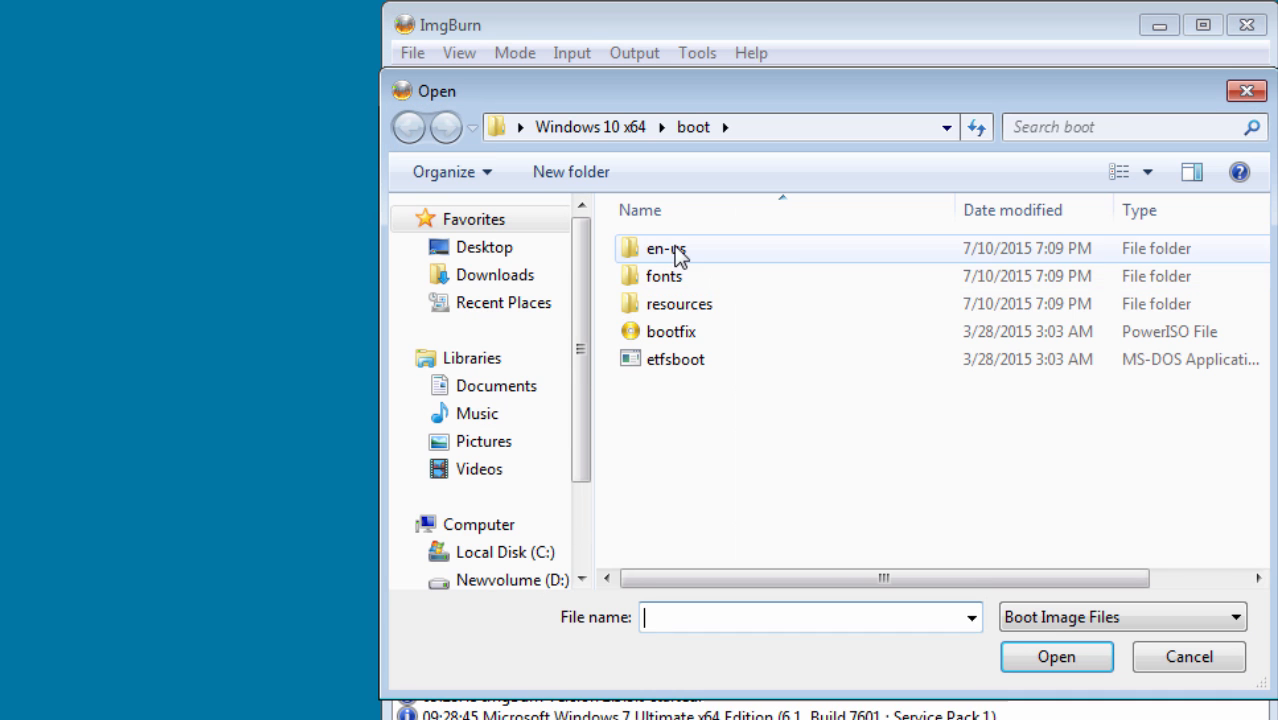
pyautogui.click(484, 248)
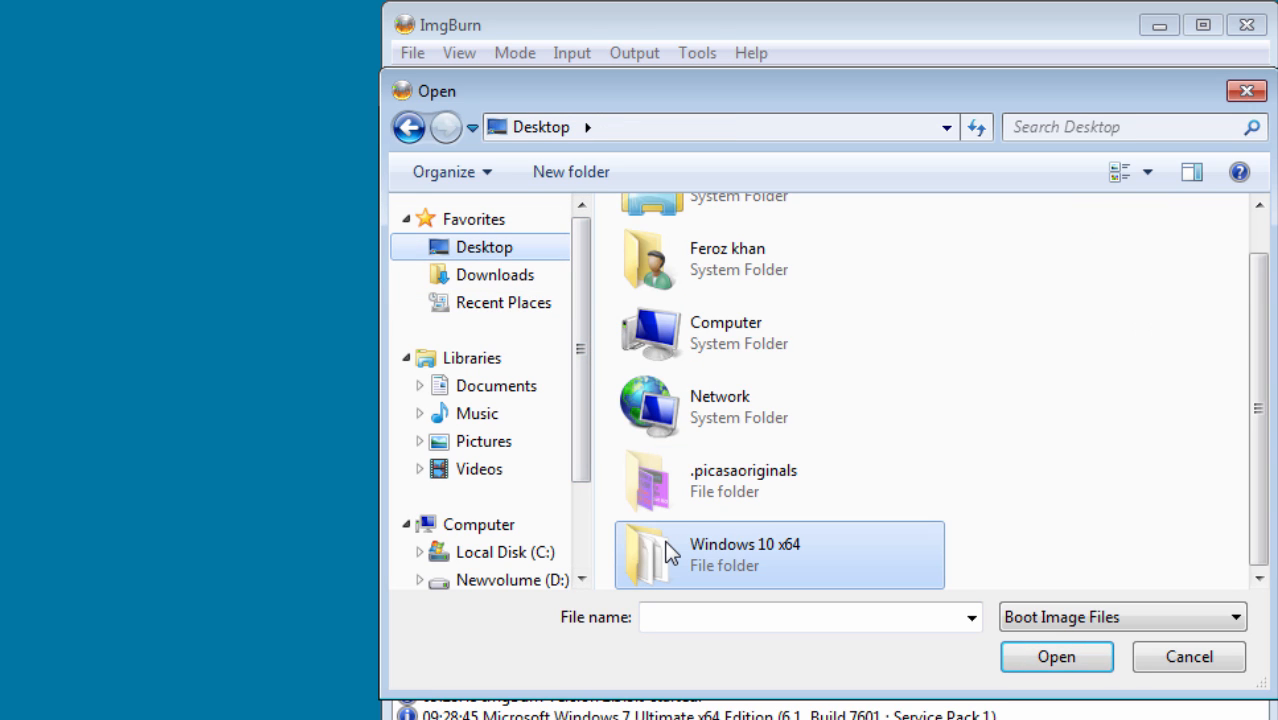
pyautogui.doubleClick(744, 554)
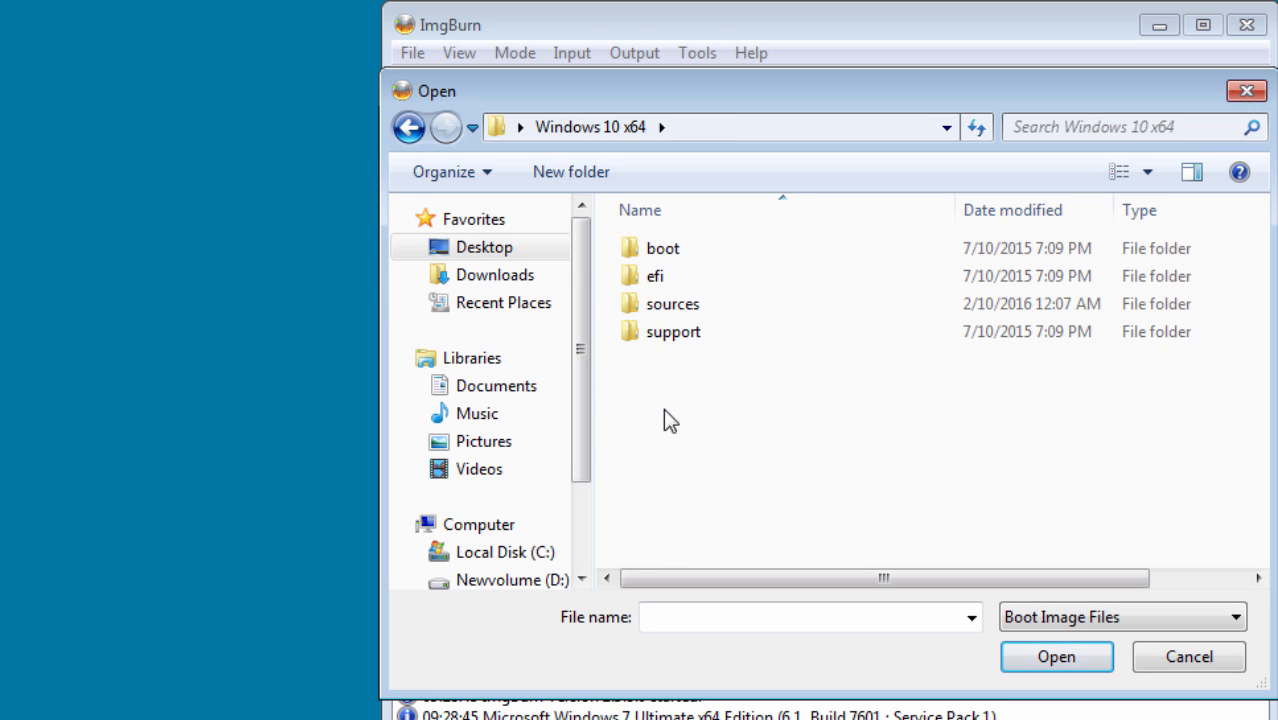
pyautogui.click(662, 248)
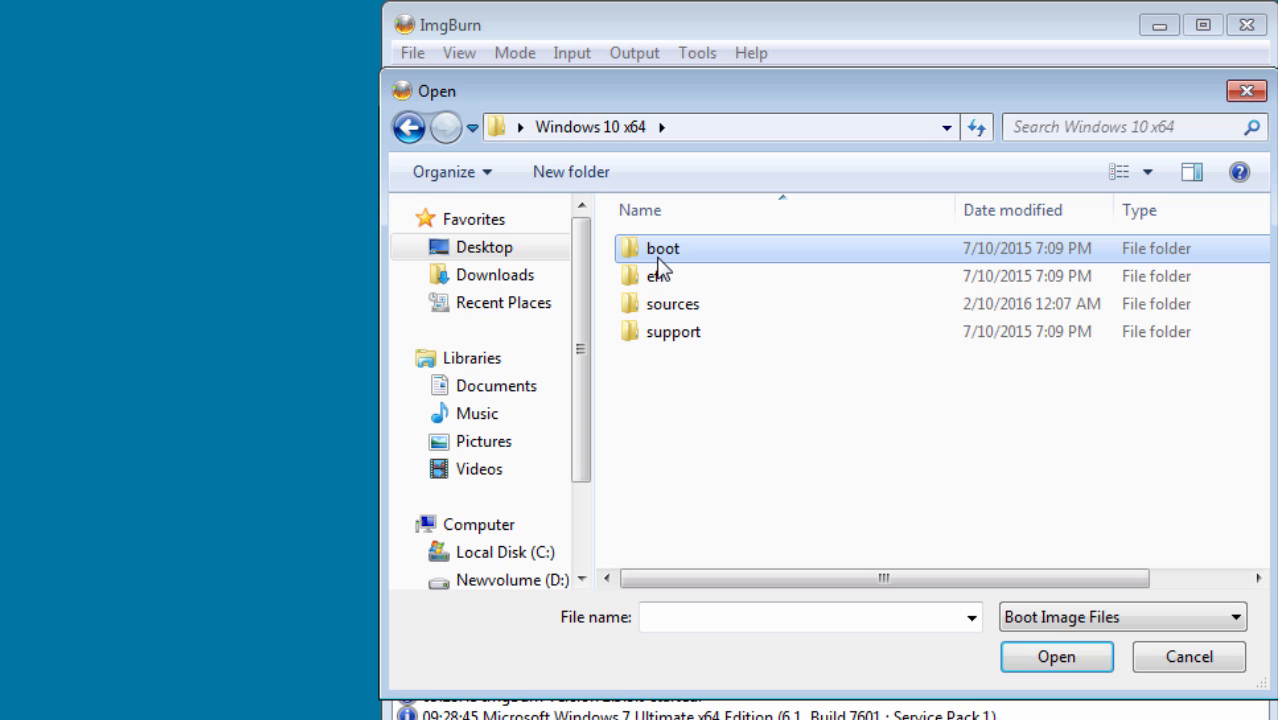
pyautogui.doubleClick(662, 248)
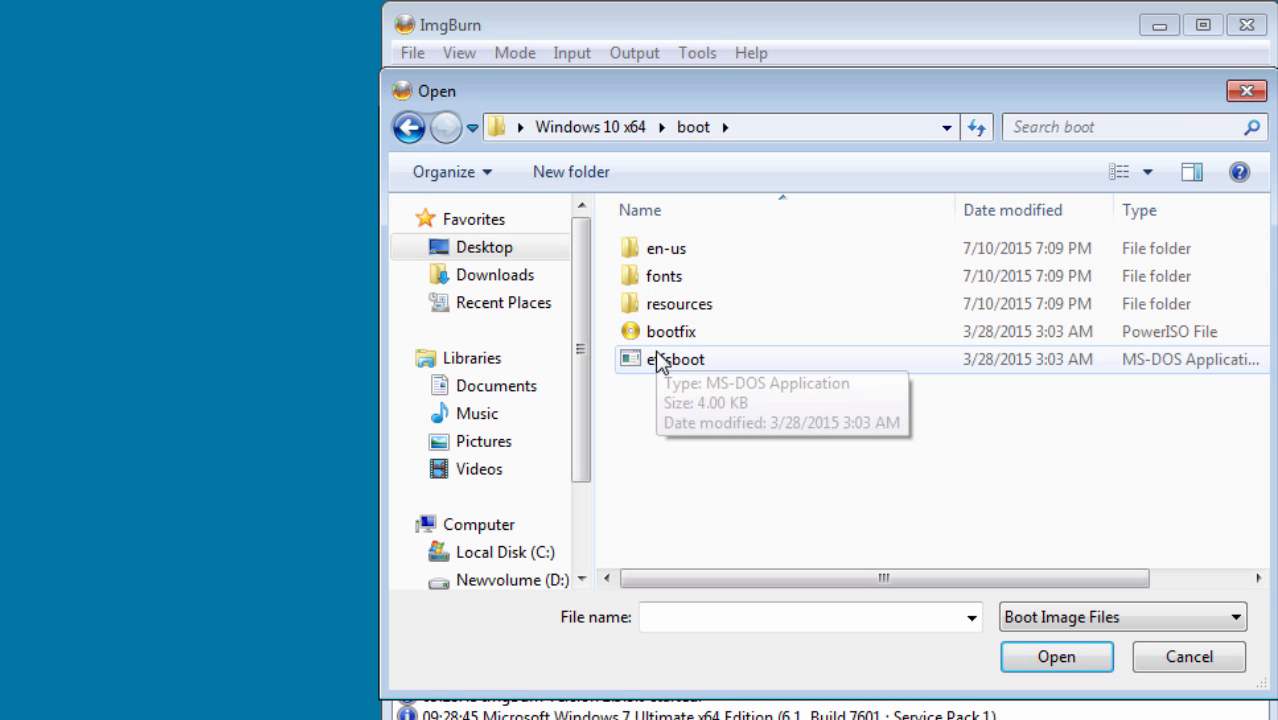
pyautogui.click(676, 360)
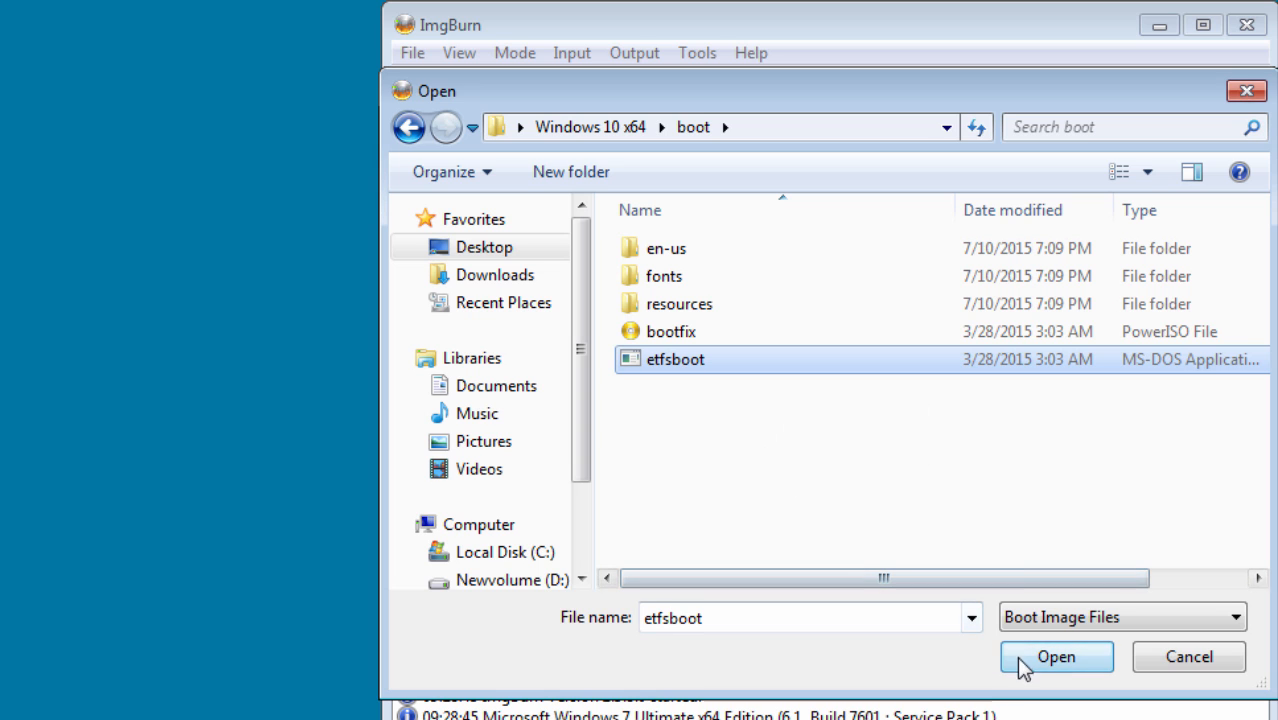
pyautogui.click(1056, 656)
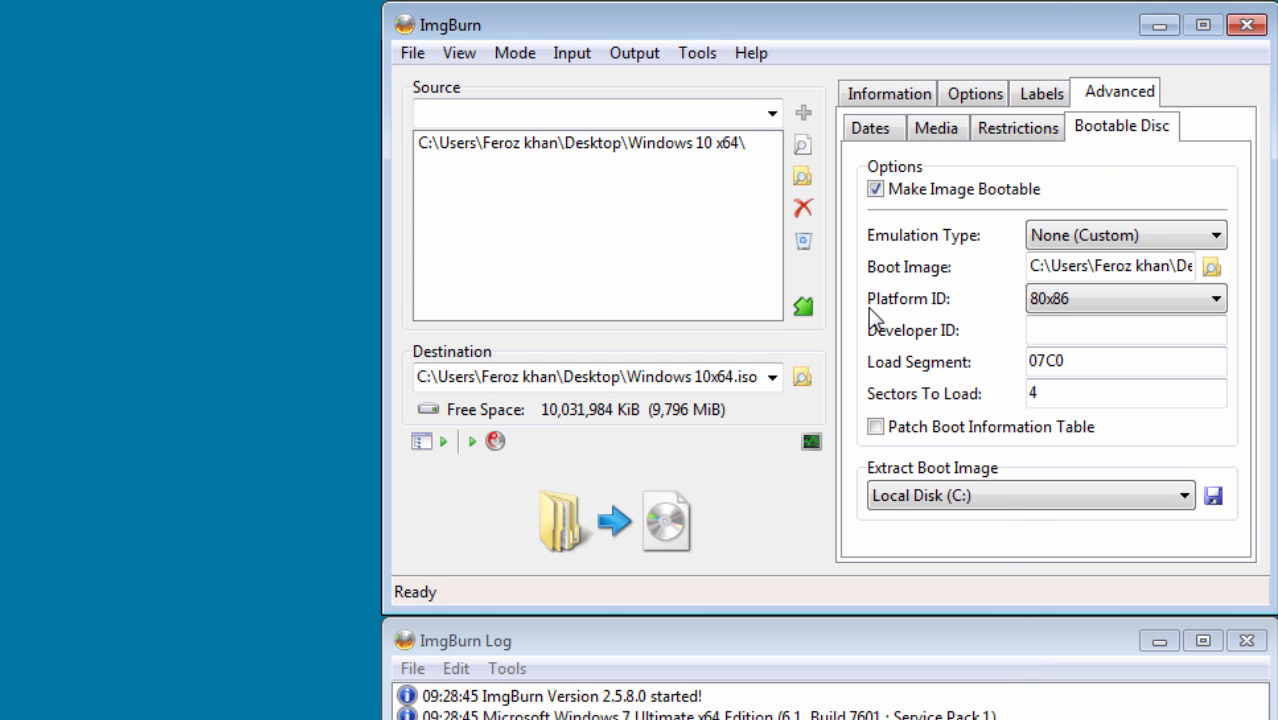
pyautogui.moveTo(950, 360)
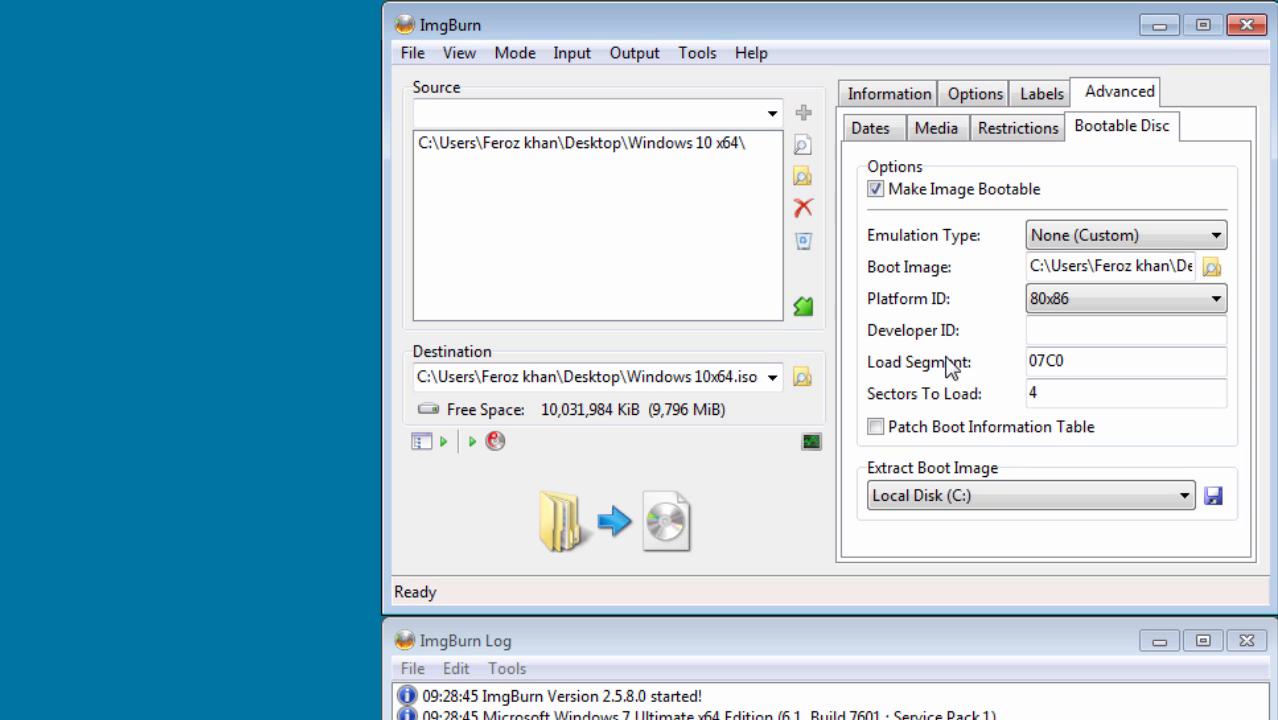
pyautogui.moveTo(948, 372)
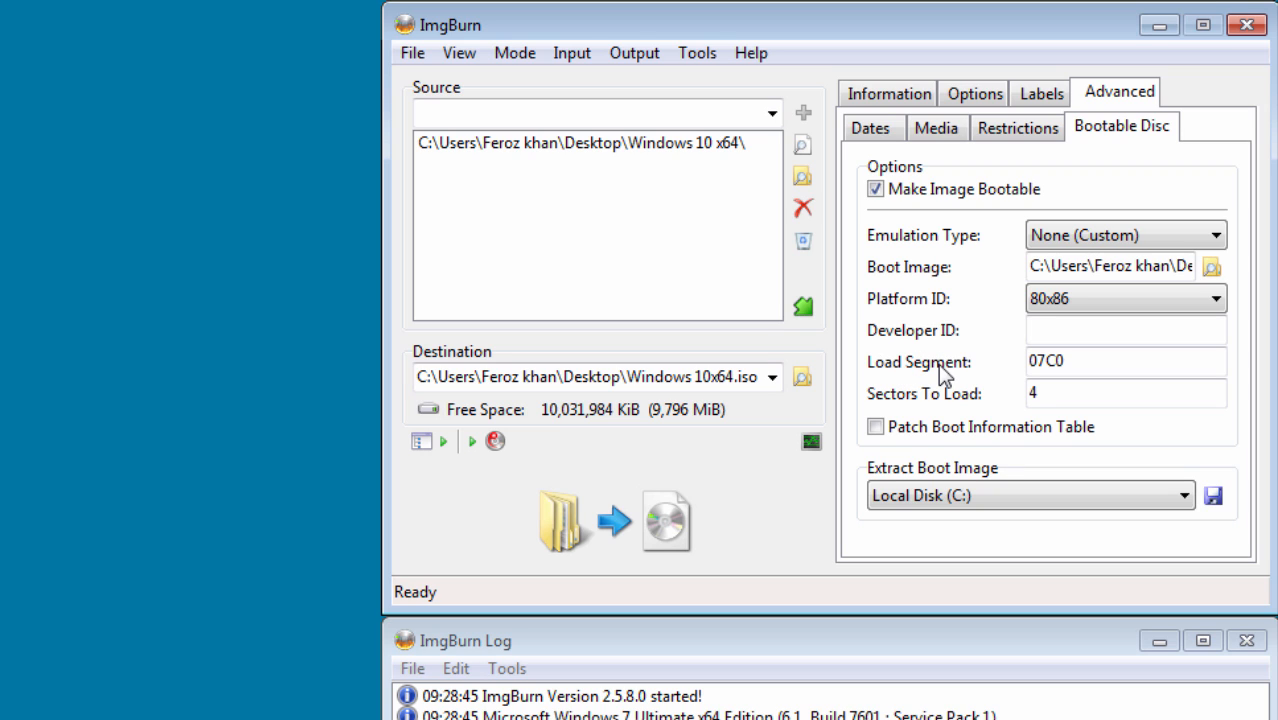
# - Change Sectors To Load from 4 to 8
pyautogui.click(1124, 392)
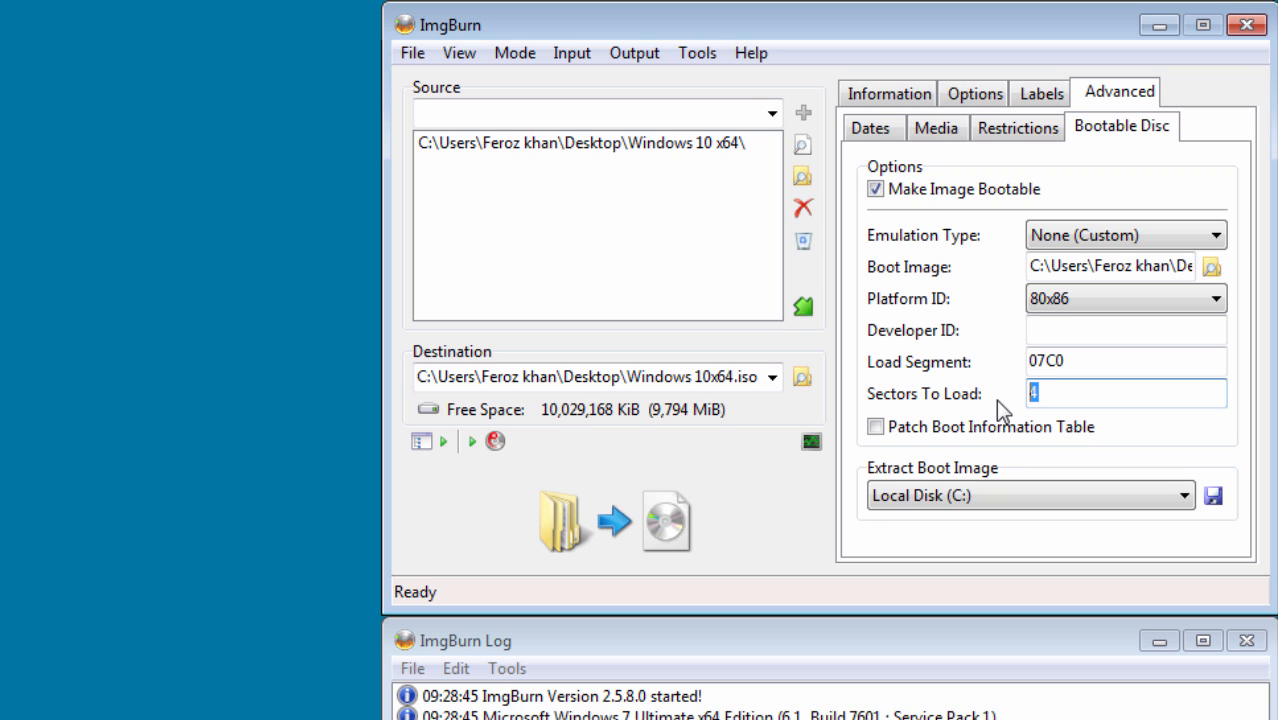
pyautogui.write('8')
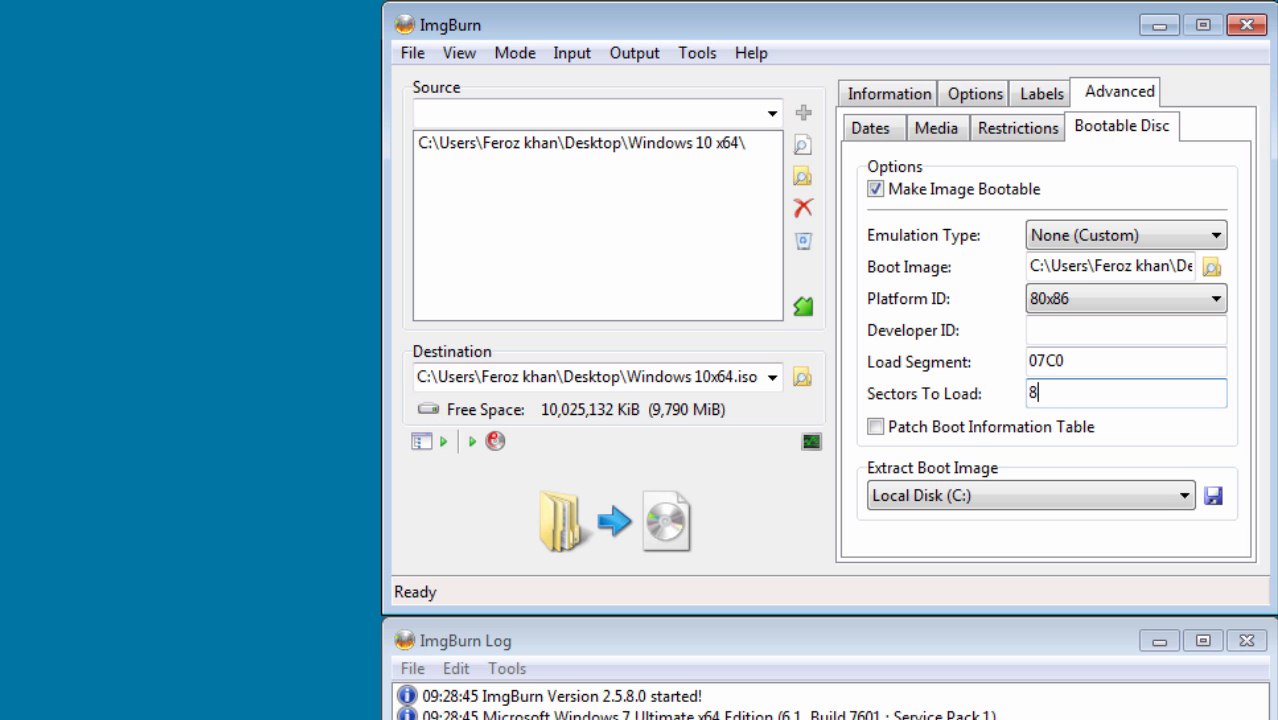
pyautogui.moveTo(610, 524)
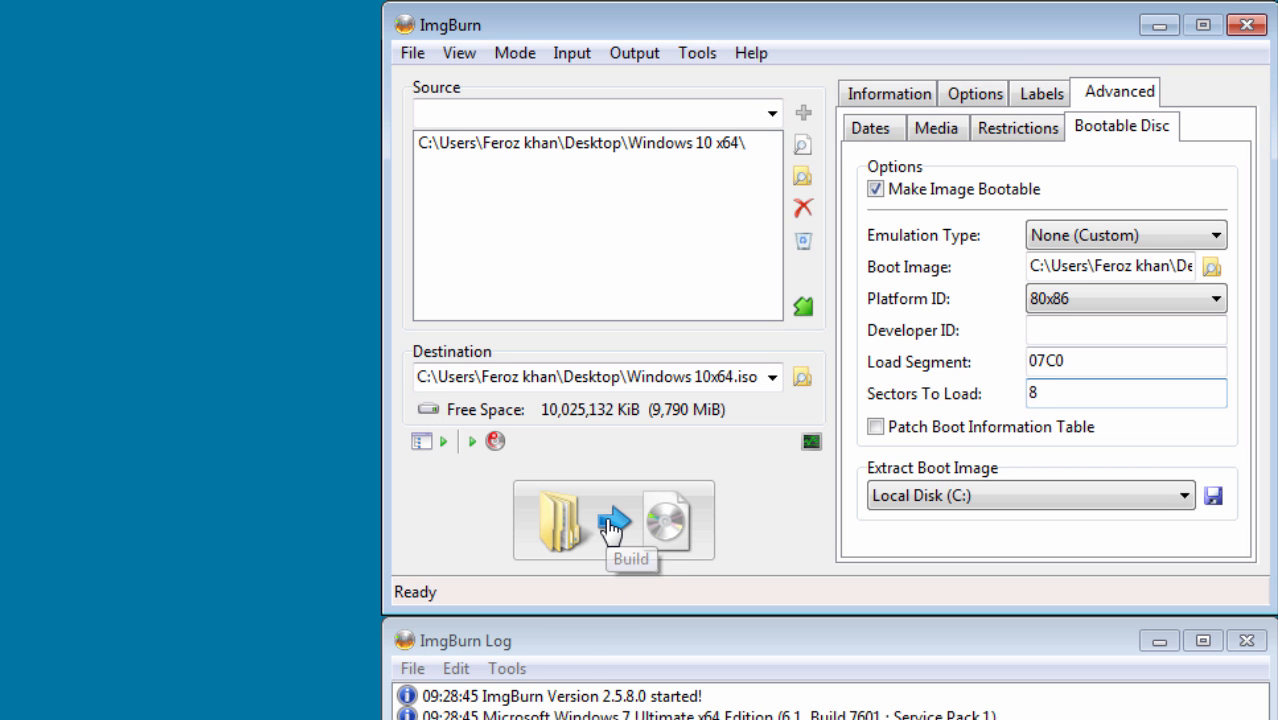
# - Build the bootable ISO, accepting the volume label and summary, until completion is reported
pyautogui.click(612, 520)
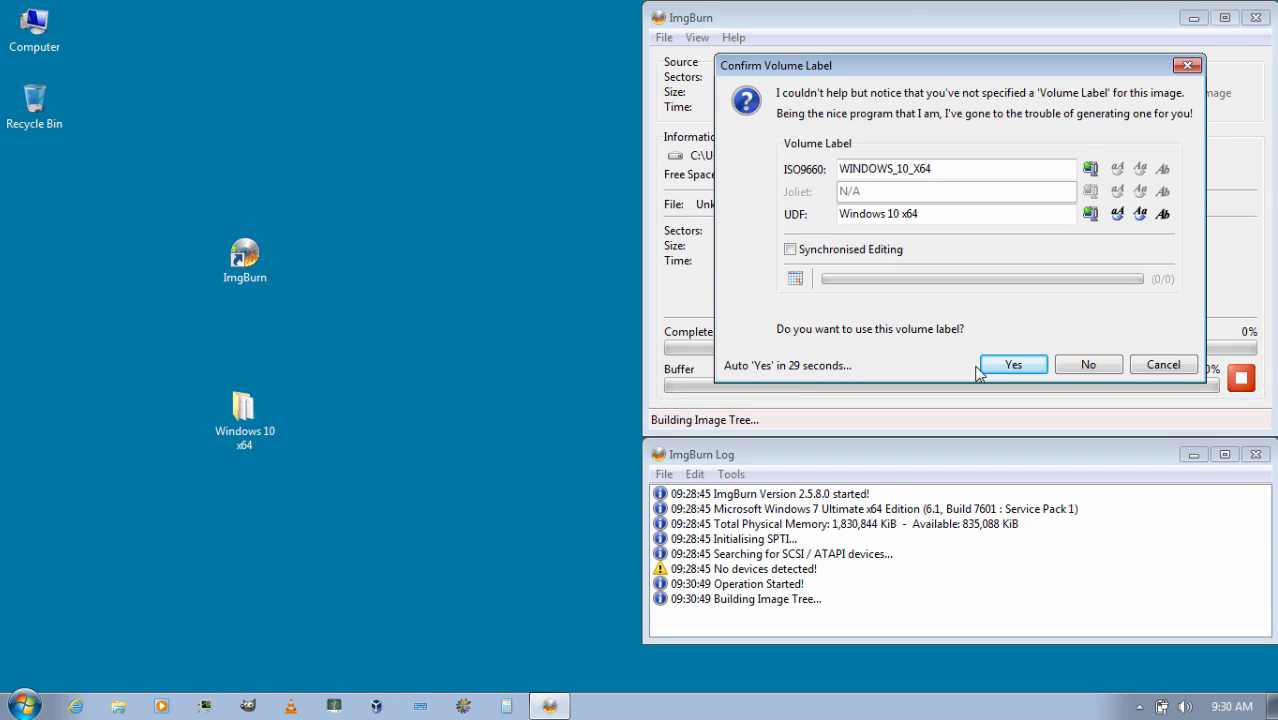
pyautogui.click(1012, 364)
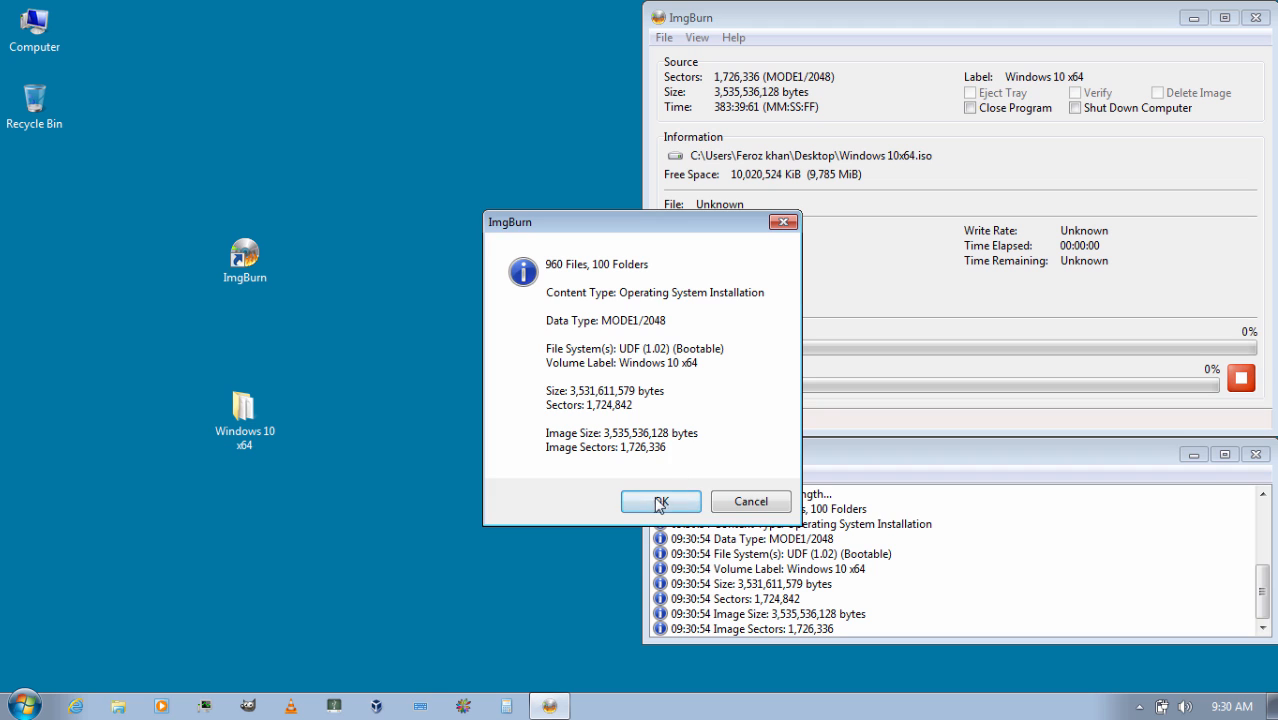
pyautogui.click(660, 500)
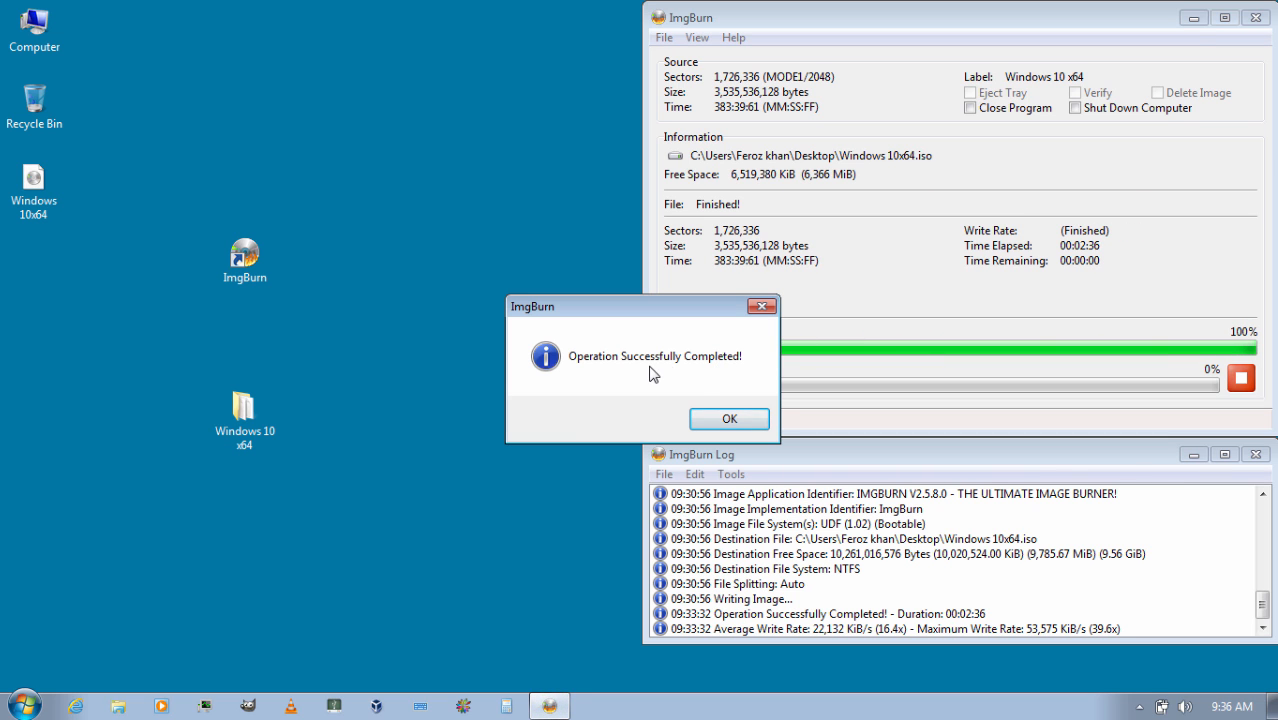
pyautogui.click(728, 418)
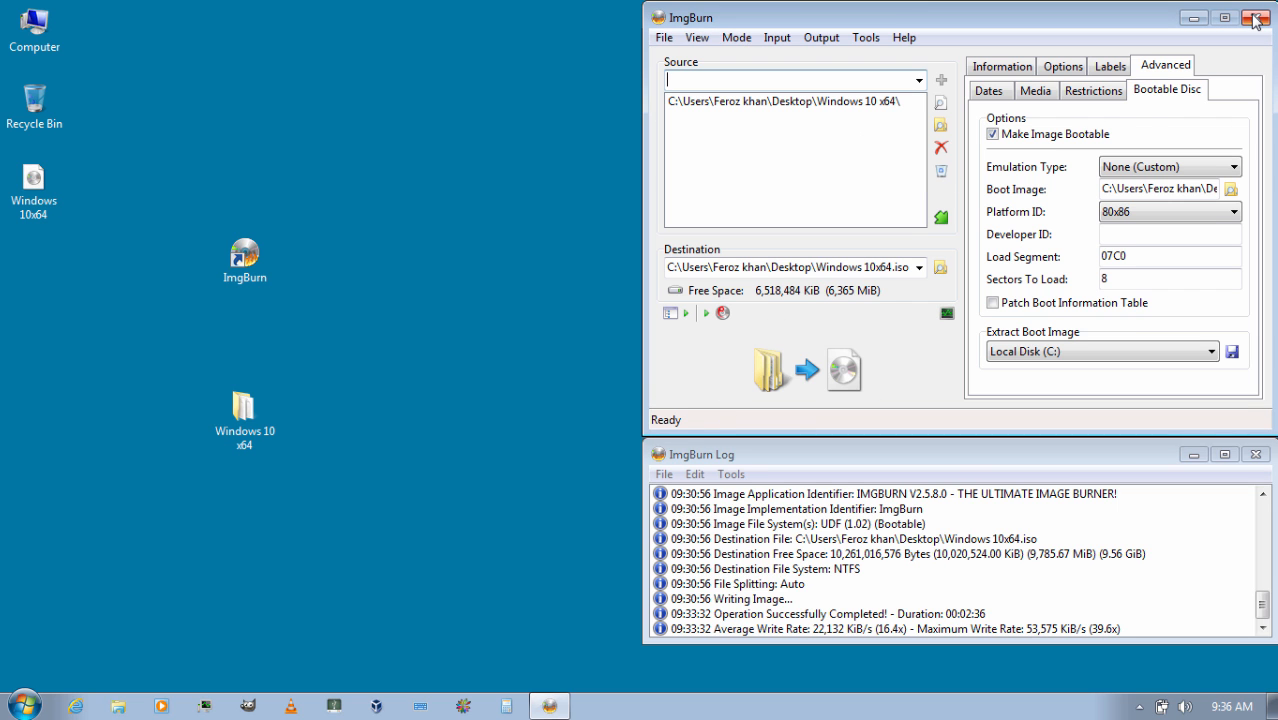
# - Close ImgBurn and check the new 3.29 GB Windows 10x64 ISO on the desktop
pyautogui.click(1256, 18)
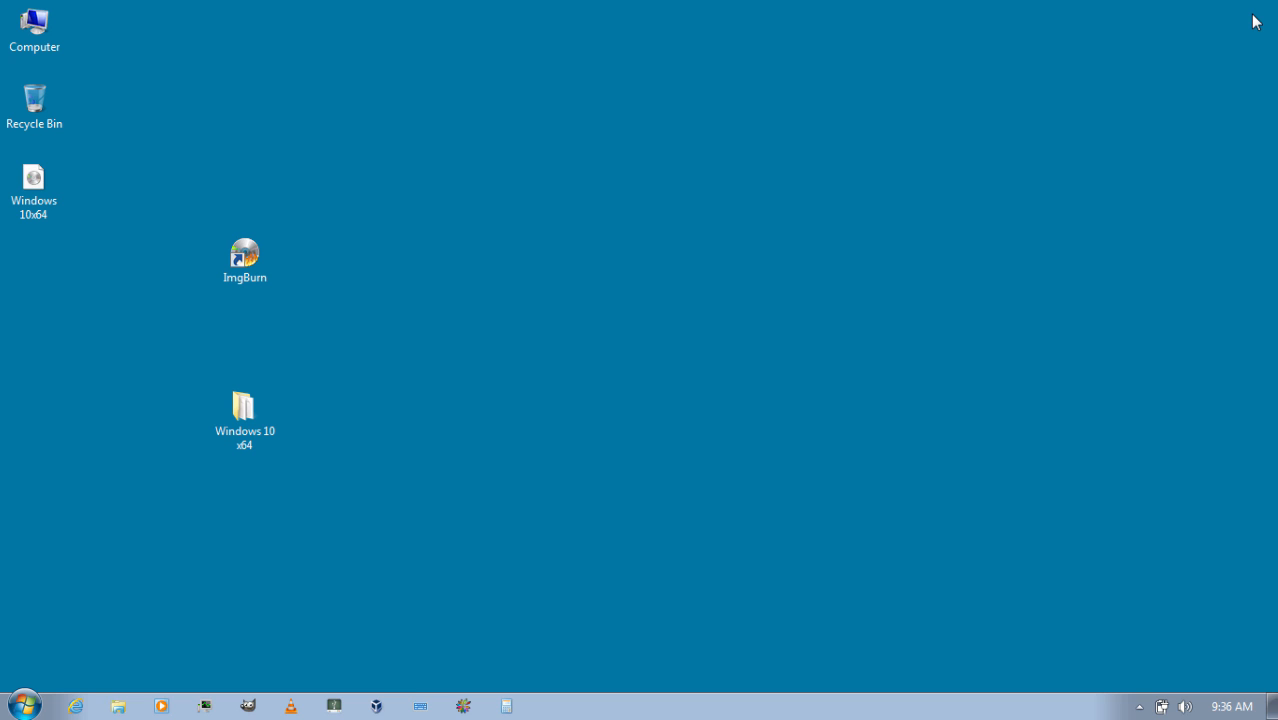
pyautogui.click(34, 190)
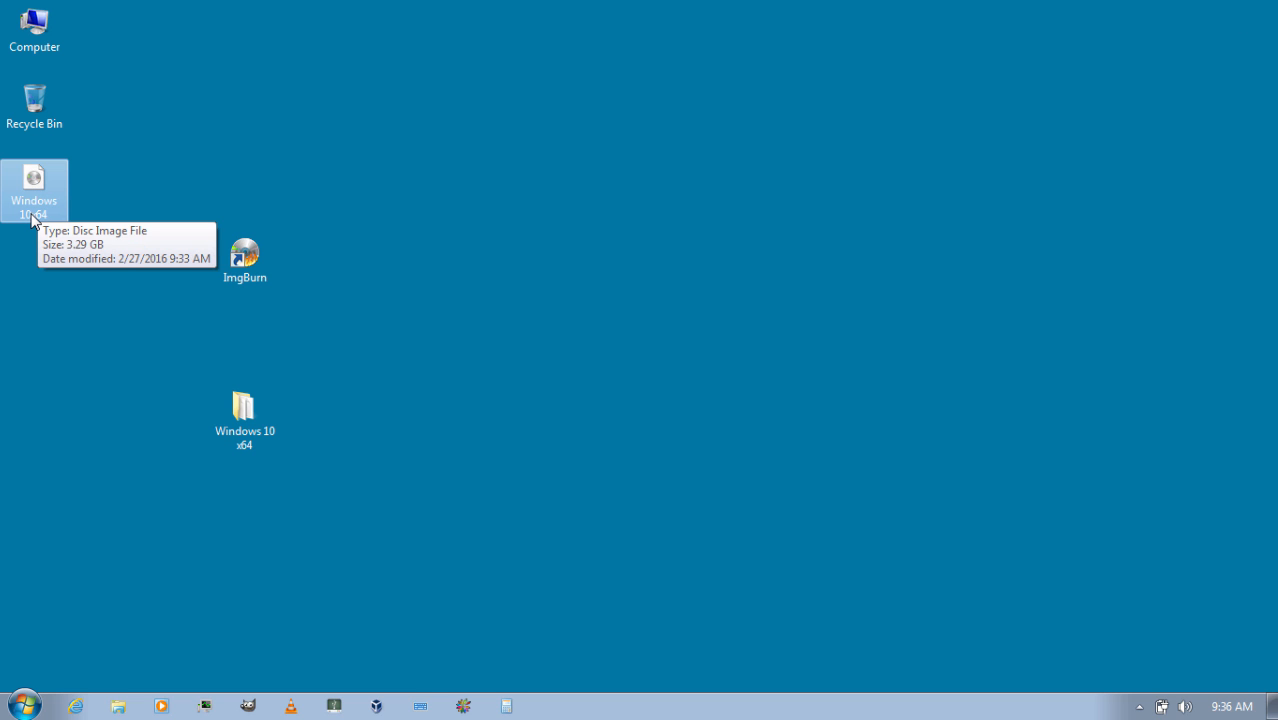
pyautogui.moveTo(44, 238)
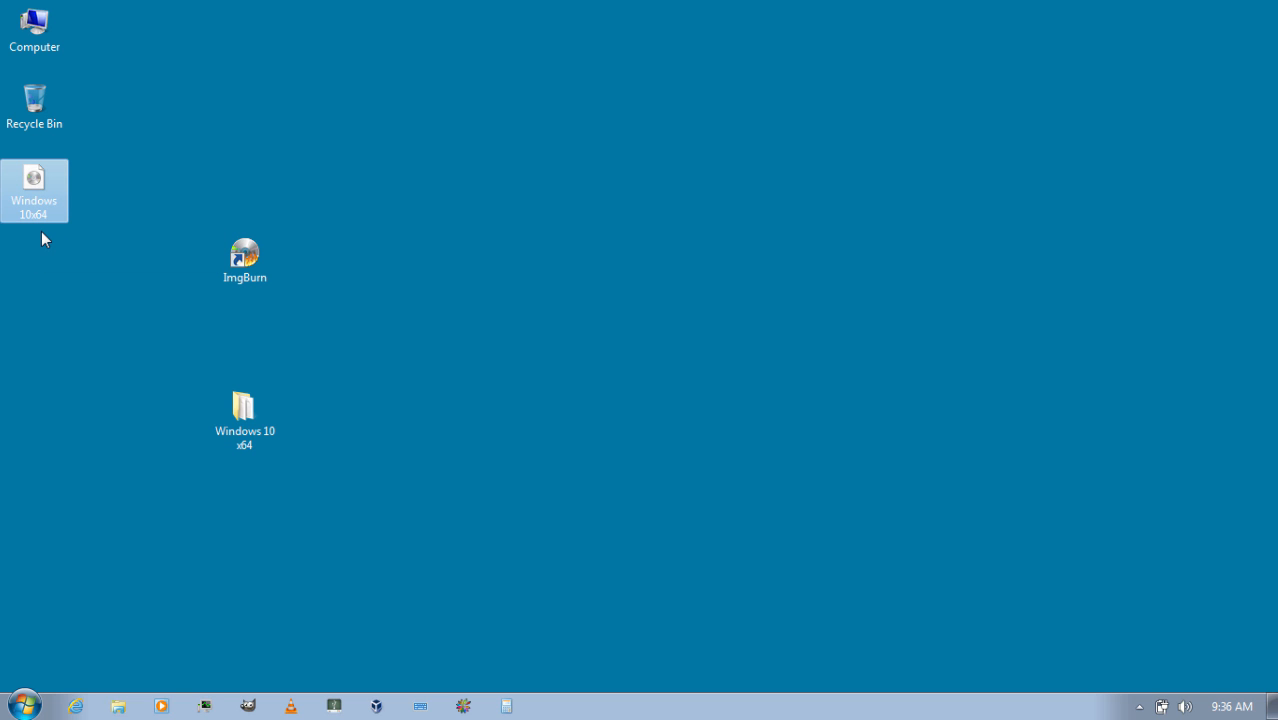